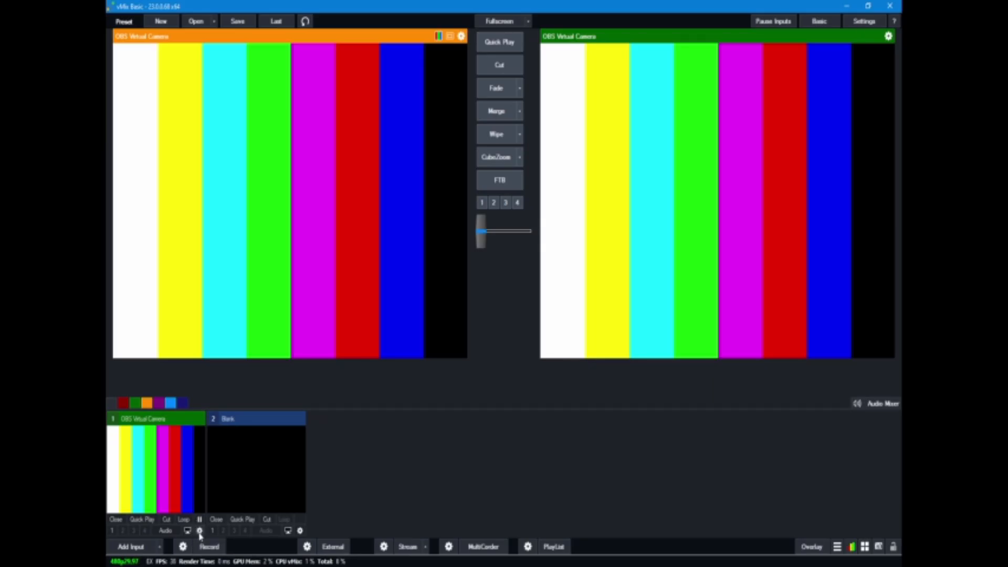
# Open the settings window of the OBS Virtual Camera input from its tile
pyautogui.click(200, 530)
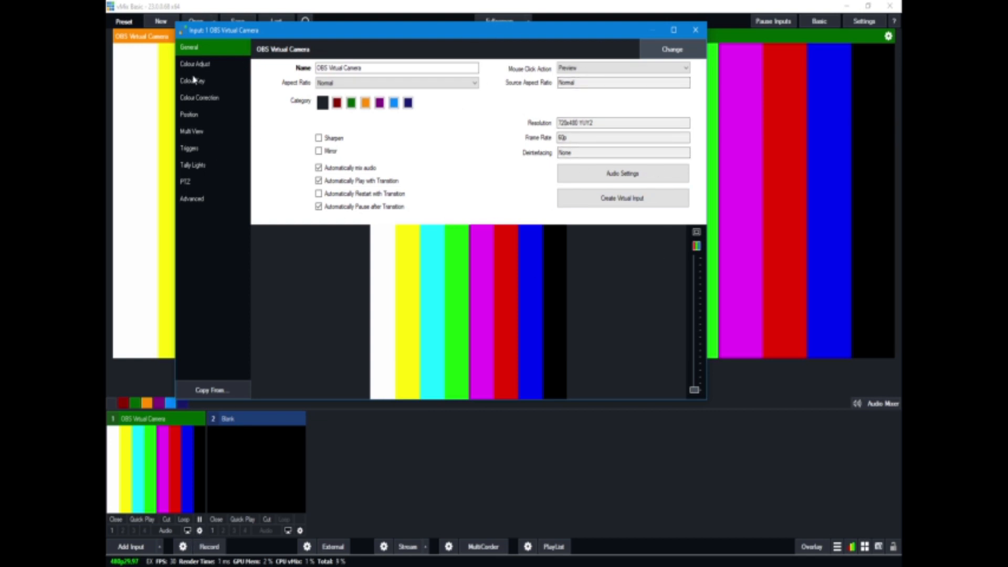
pyautogui.moveTo(699, 251)
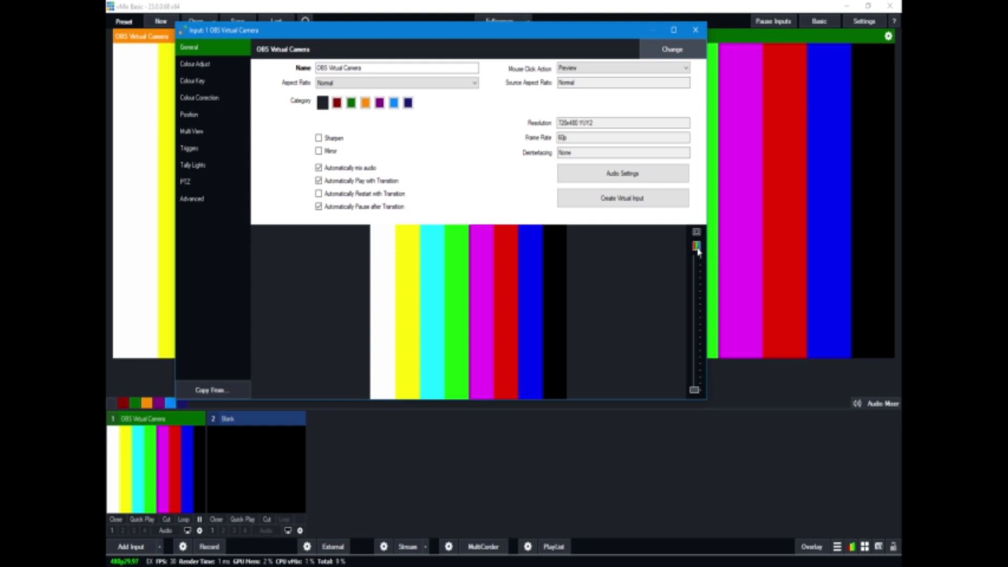
# Show the Waveform Y + Preview scope, then switch to another scope display
pyautogui.click(696, 245)
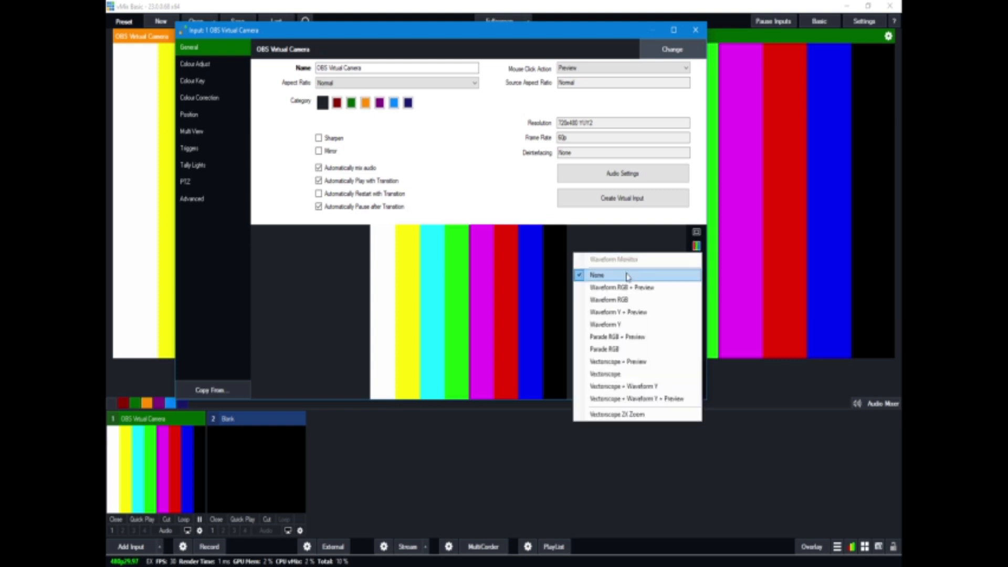
pyautogui.moveTo(622, 300)
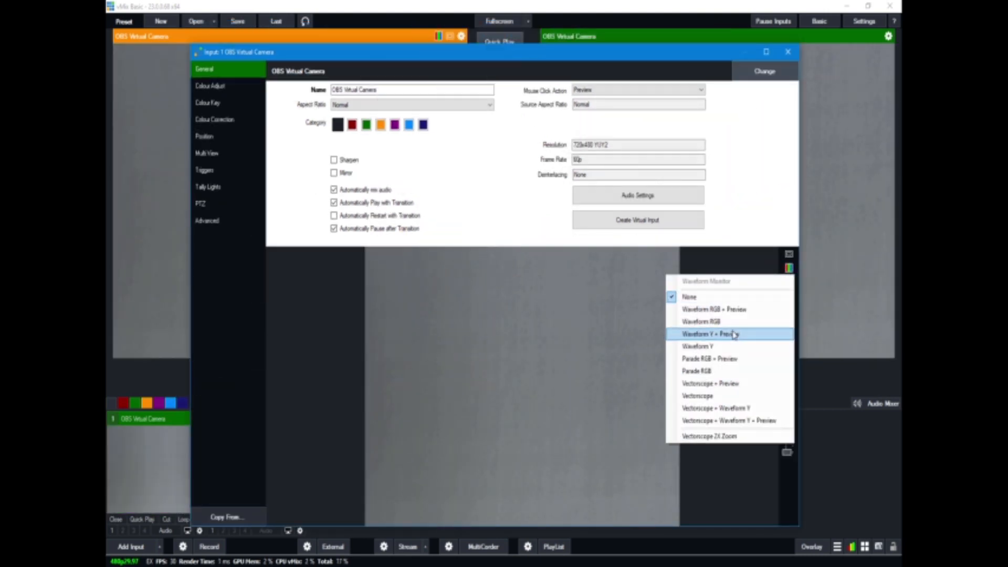
pyautogui.click(701, 321)
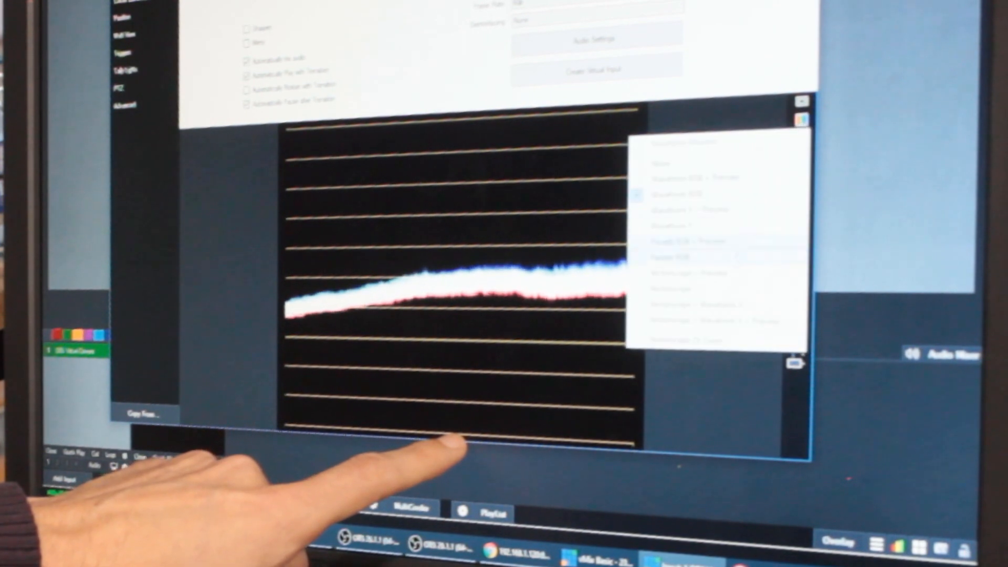
pyautogui.click(687, 241)
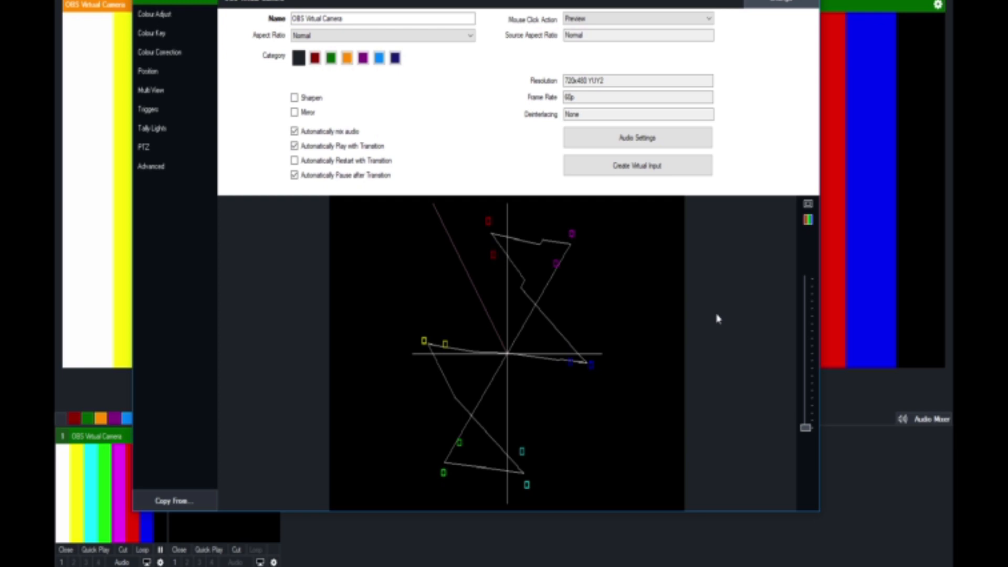
pyautogui.moveTo(532, 251)
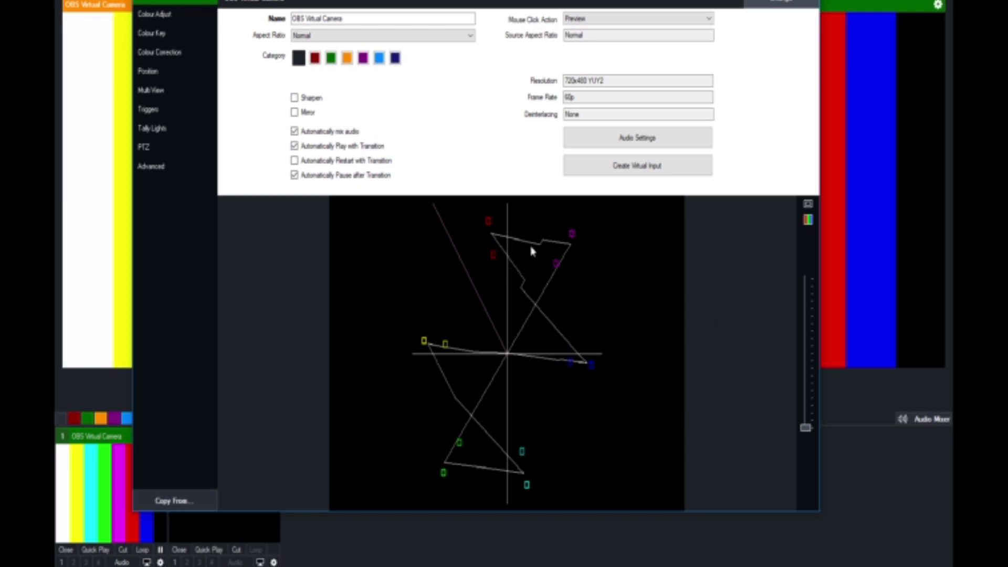
pyautogui.moveTo(541, 254)
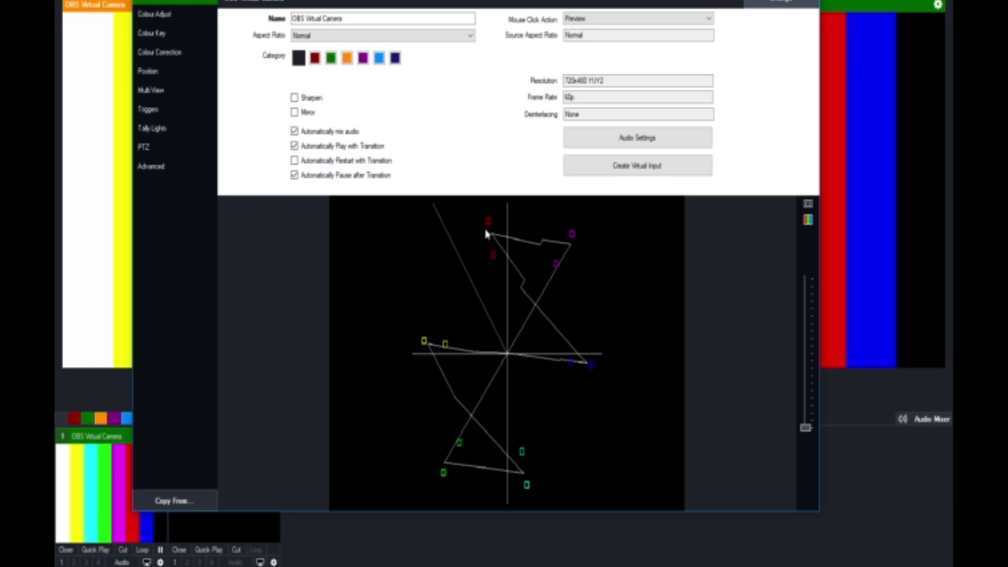
pyautogui.moveTo(461, 230)
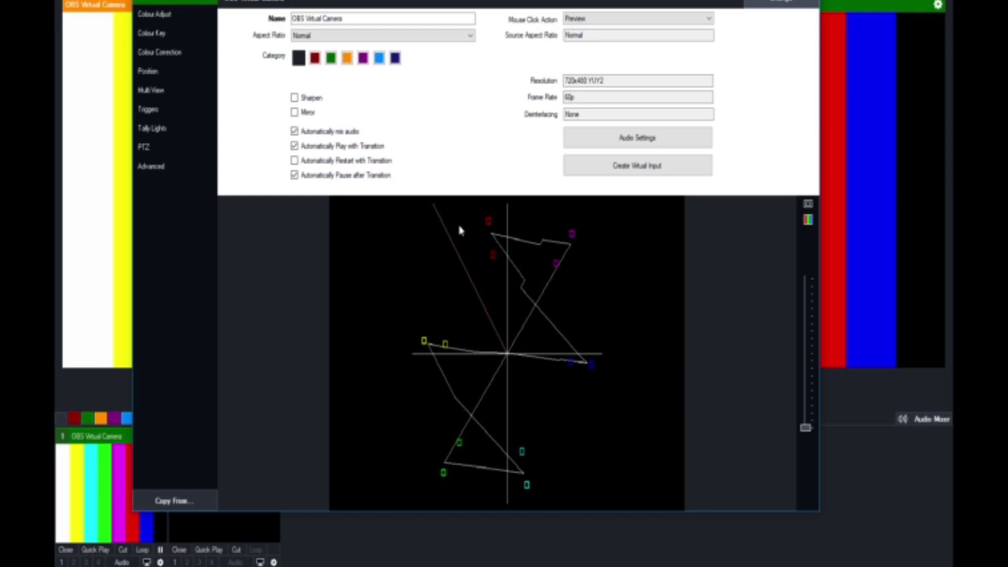
pyautogui.moveTo(478, 235)
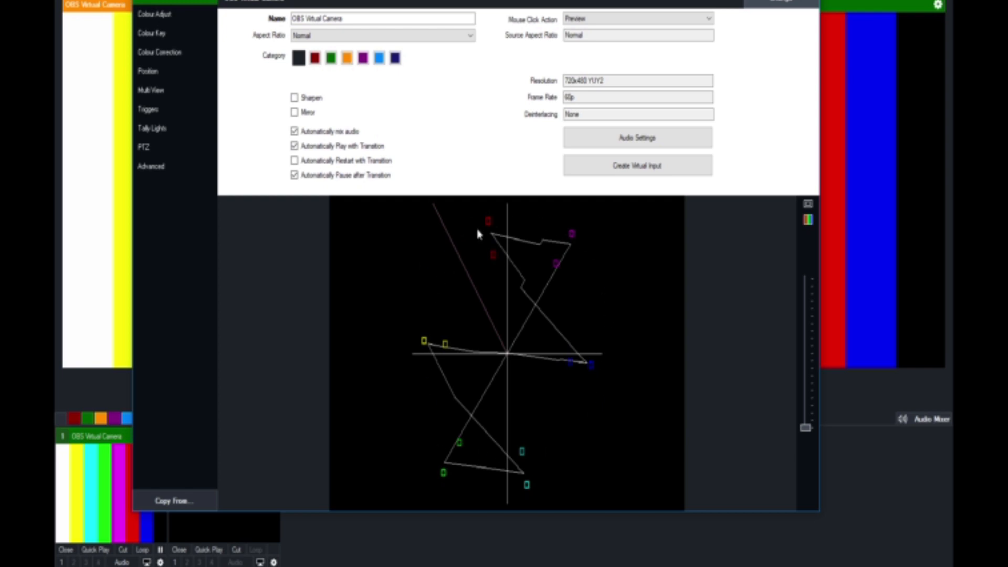
pyautogui.moveTo(488, 227)
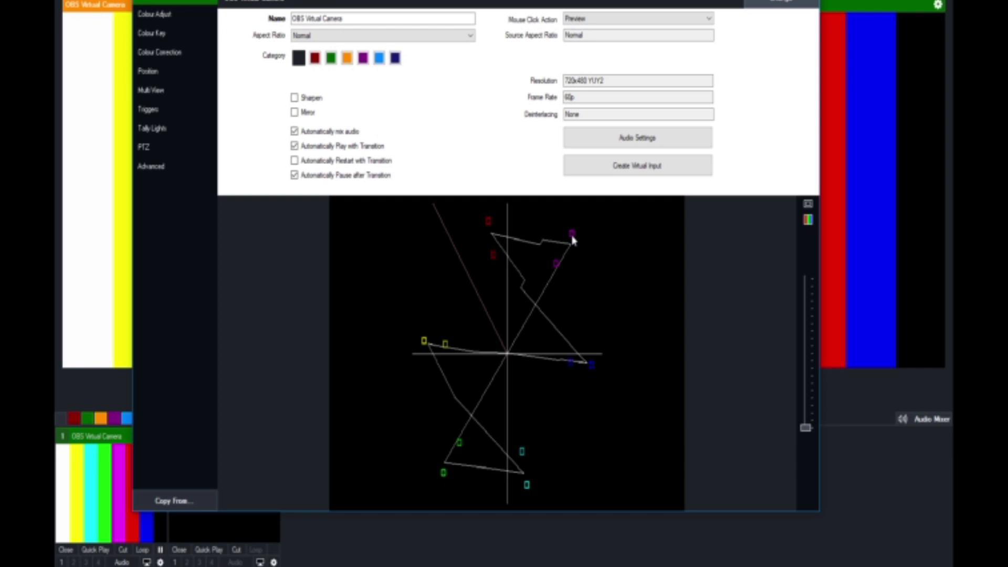
pyautogui.moveTo(573, 443)
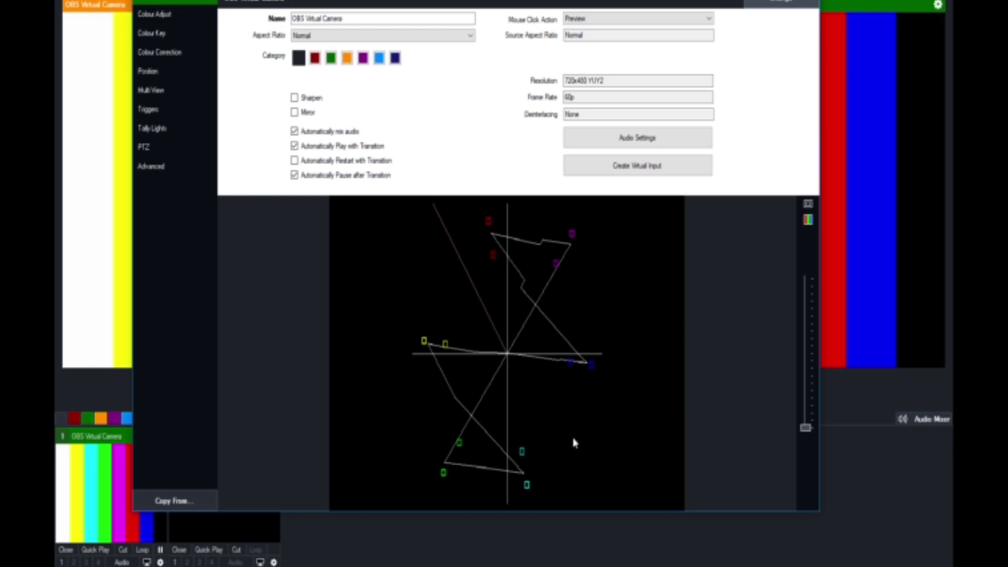
pyautogui.moveTo(423, 343)
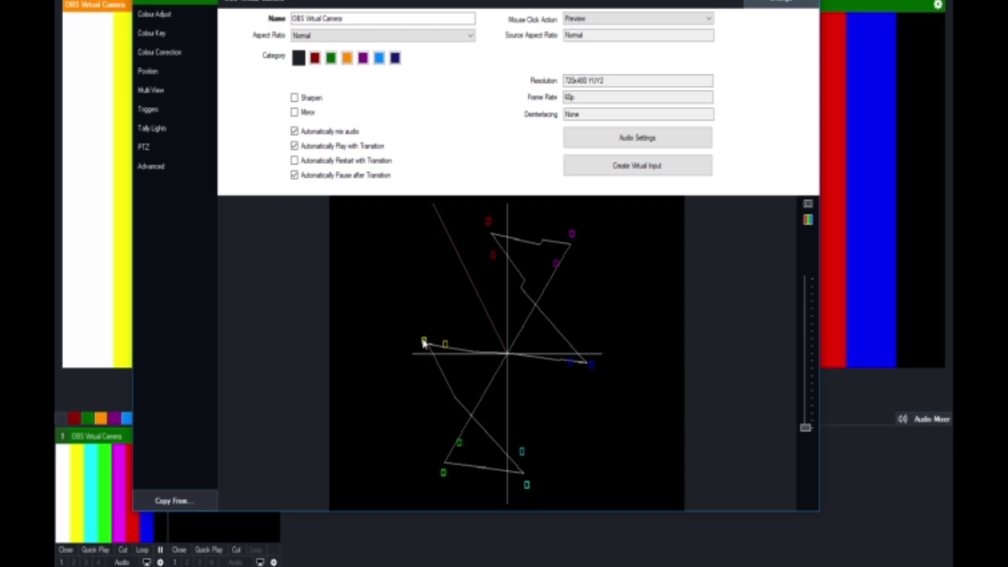
pyautogui.moveTo(503, 259)
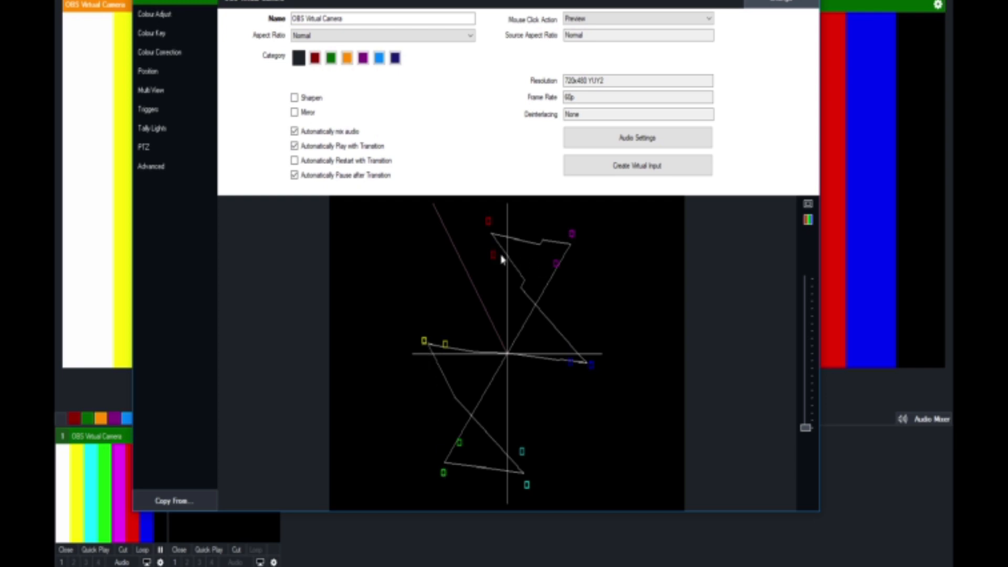
pyautogui.moveTo(495, 262)
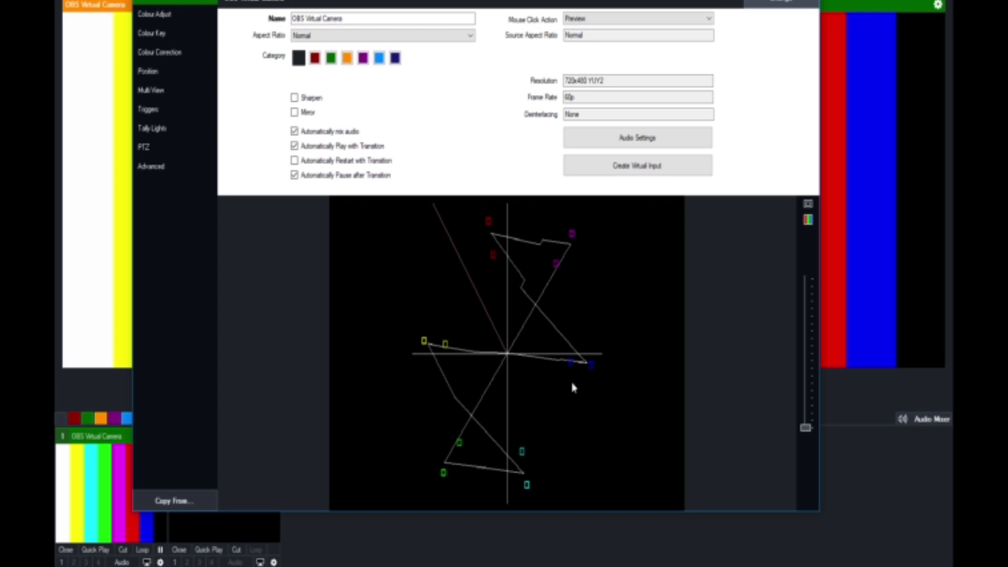
pyautogui.moveTo(487, 266)
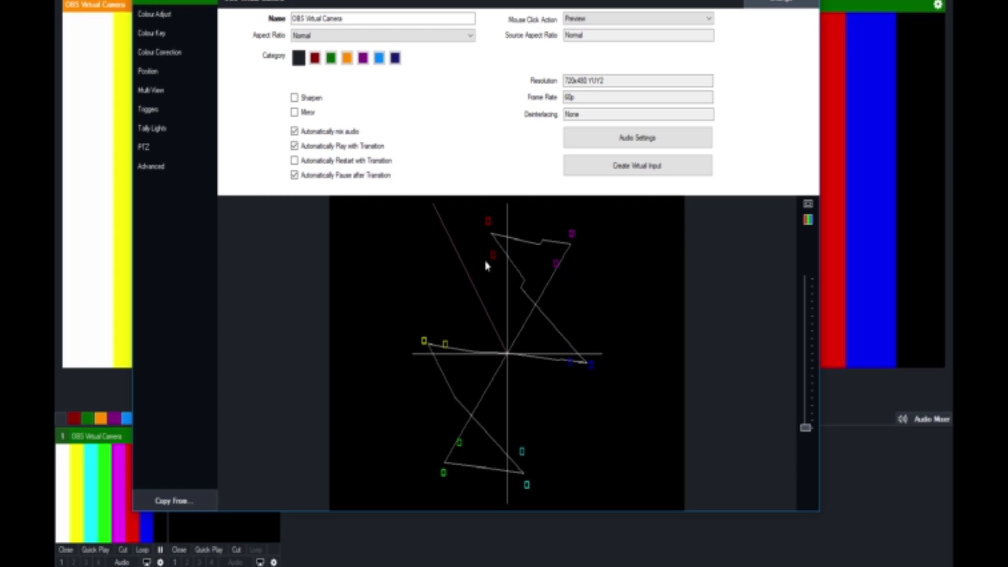
pyautogui.moveTo(485, 225)
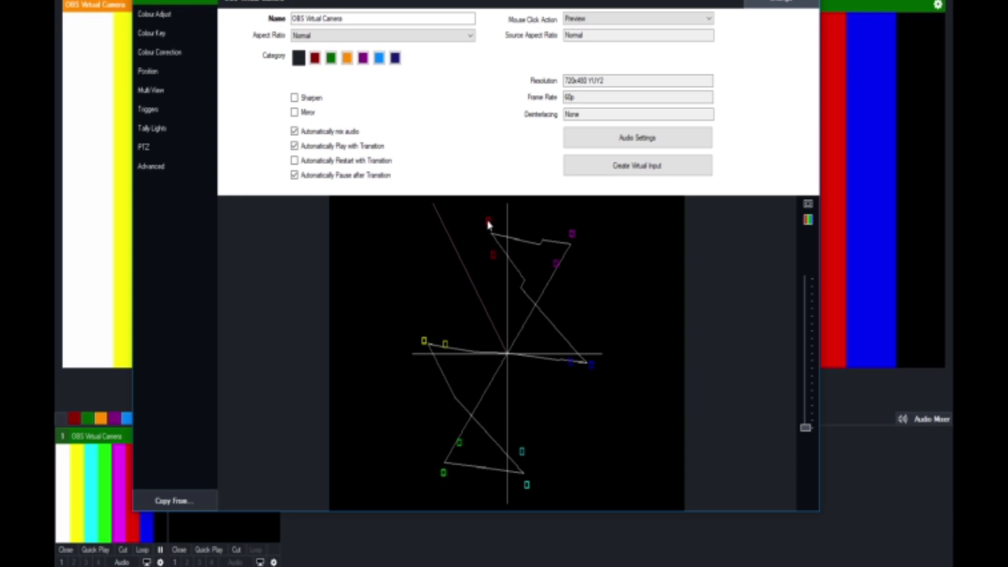
pyautogui.moveTo(495, 262)
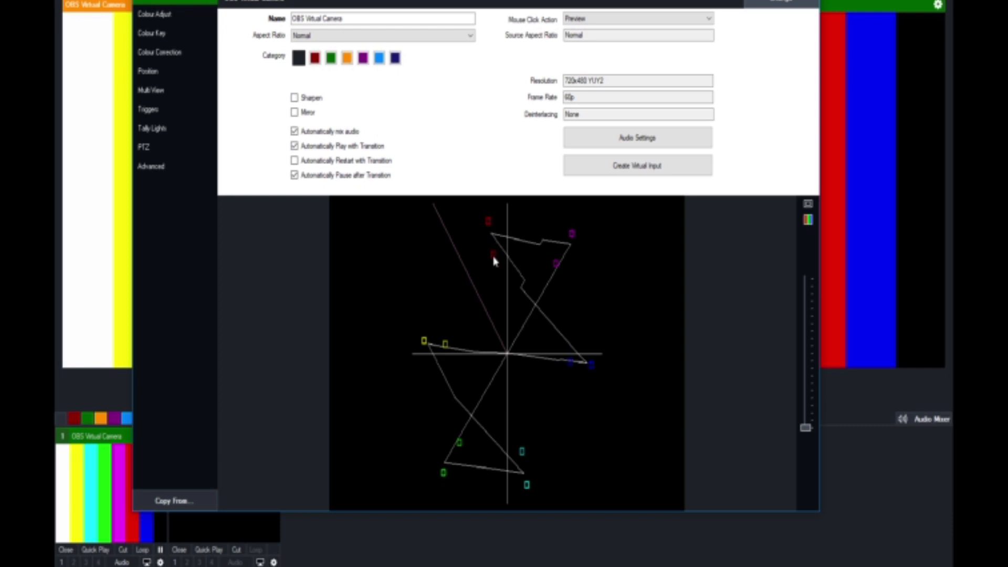
pyautogui.moveTo(580, 241)
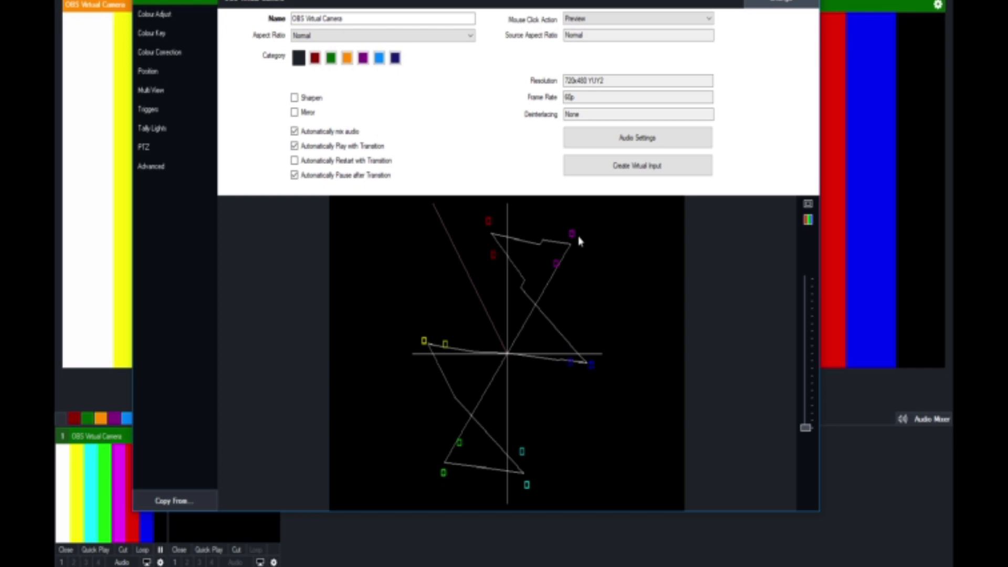
pyautogui.moveTo(159, 57)
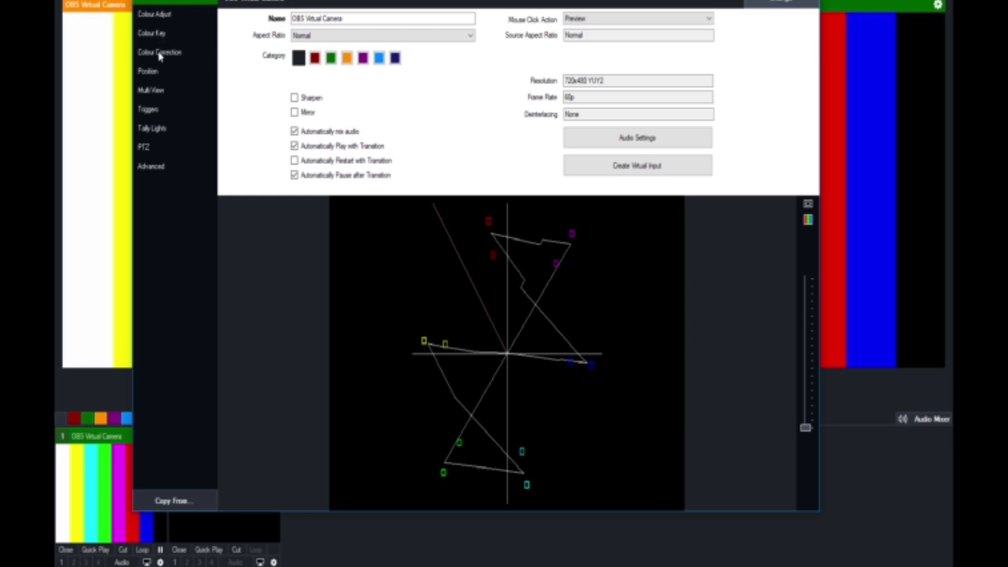
# Switch the input properties to the Colour Correction page
pyautogui.click(160, 52)
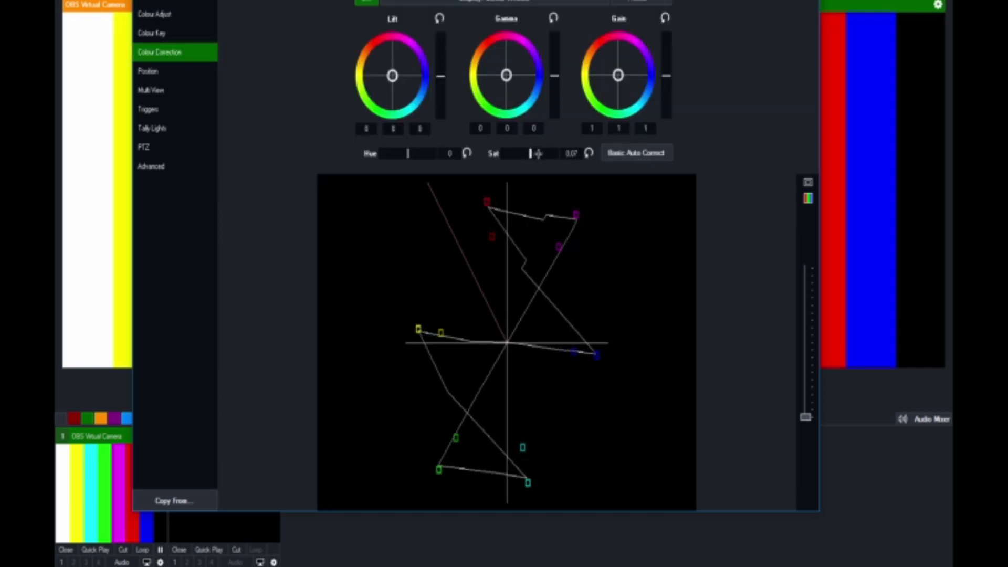
# Nudge the OBS Virtual Camera input's saturation up to 0.12
pyautogui.moveTo(530, 153); pyautogui.dragTo(541, 153)
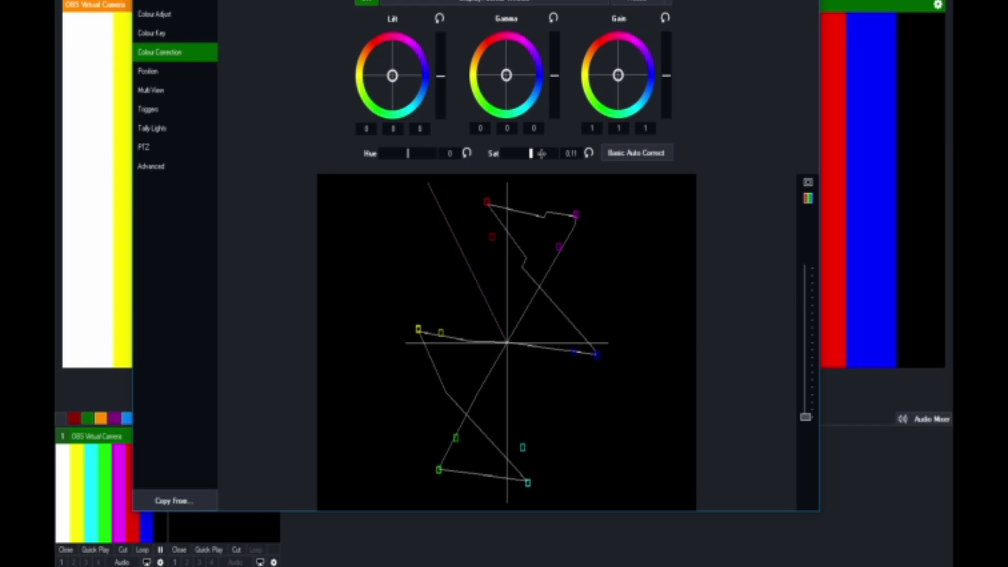
pyautogui.click(530, 153)
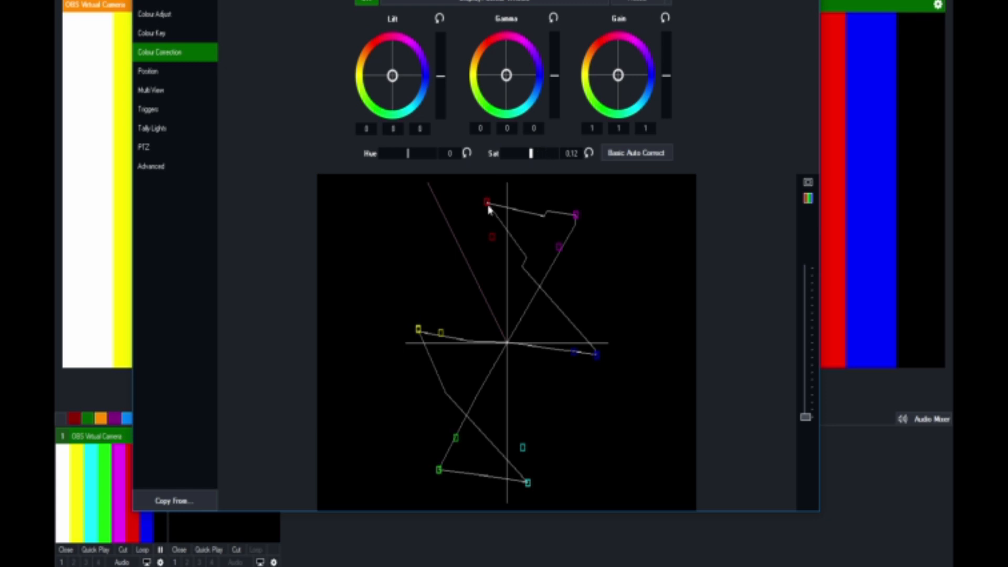
pyautogui.moveTo(588, 243)
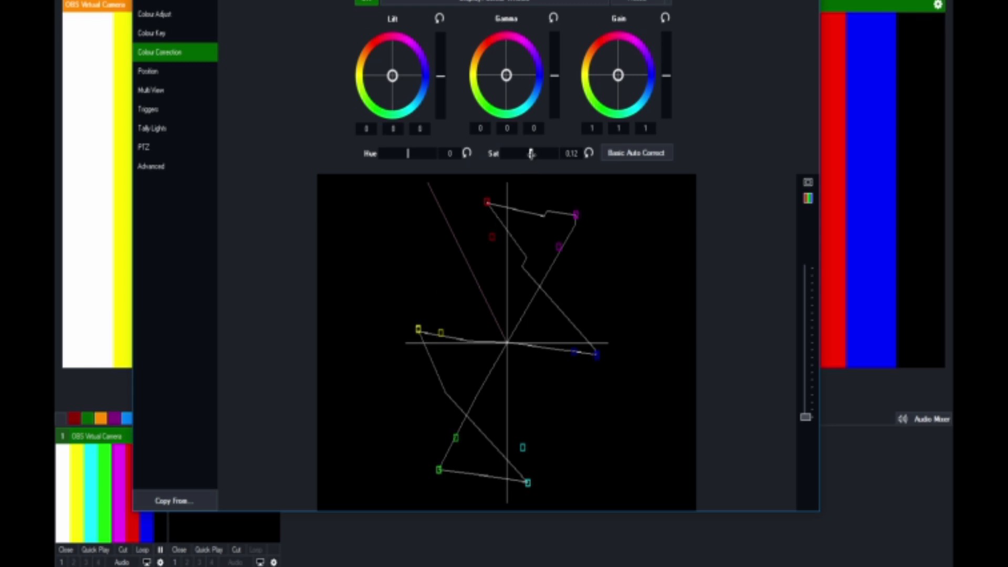
pyautogui.moveTo(530, 153); pyautogui.dragTo(523, 152)
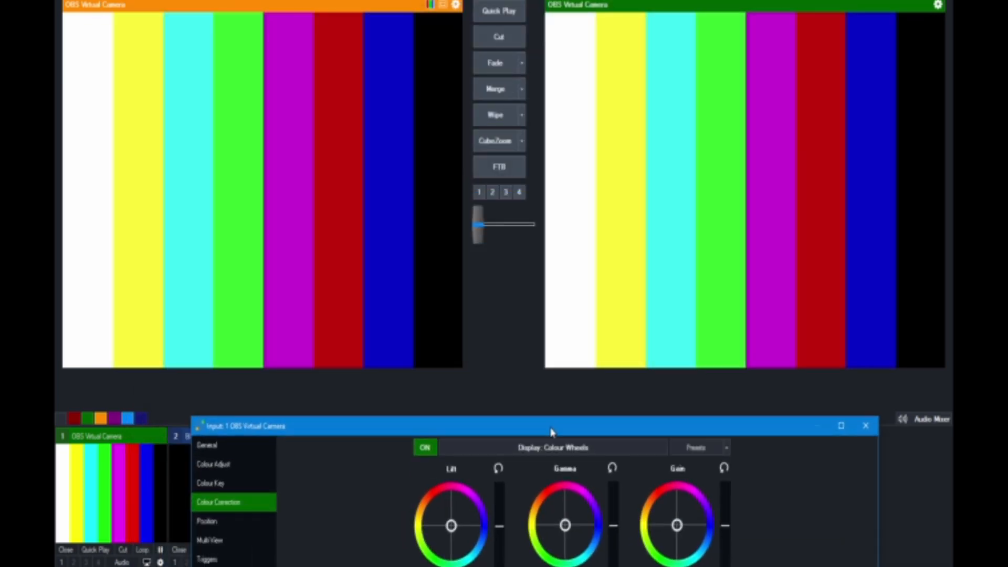
# Raise the settings window to reveal the scope, then set saturation 0.21 and hue -0.25
pyautogui.moveTo(550, 425); pyautogui.dragTo(532, 314)
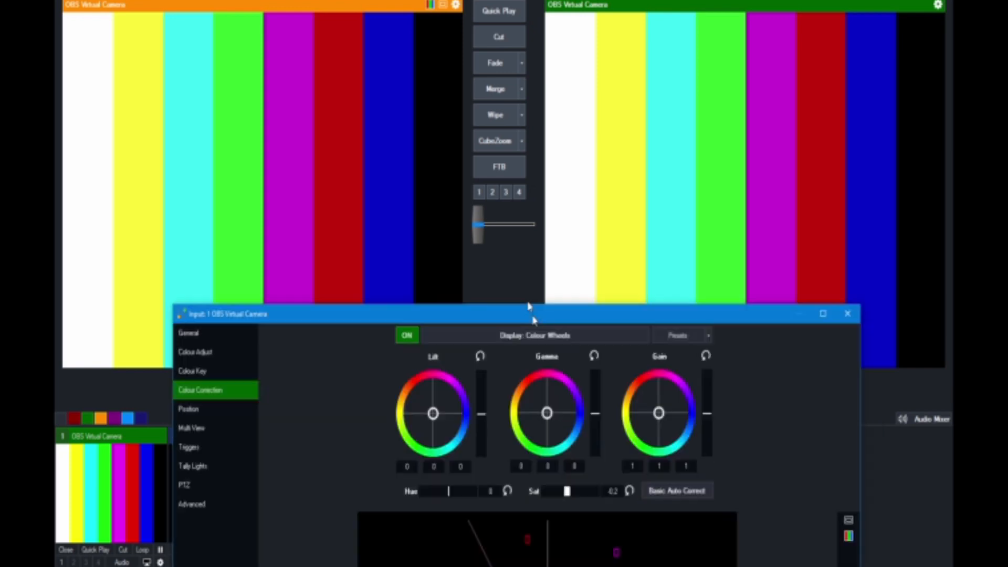
pyautogui.moveTo(533, 314); pyautogui.dragTo(498, 121)
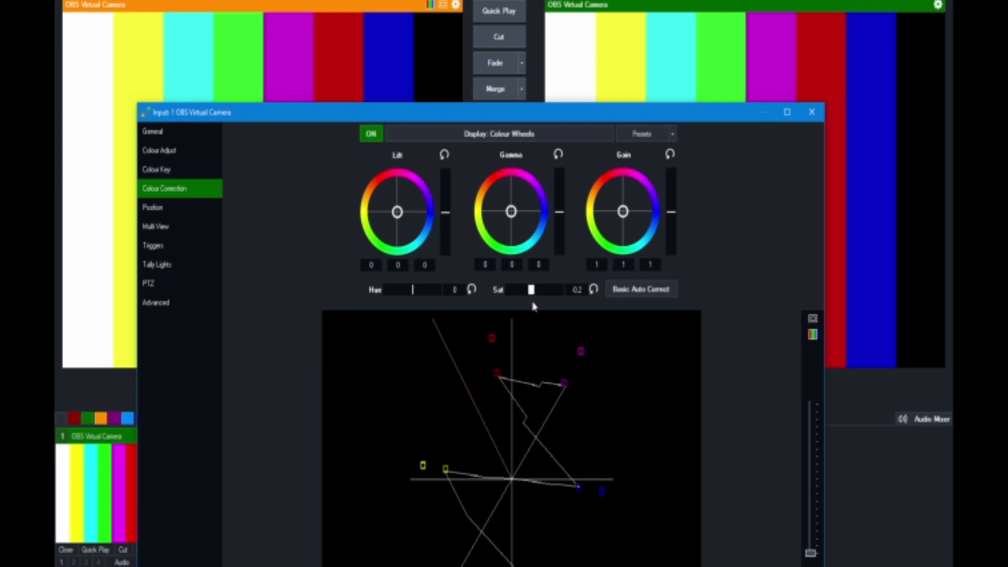
pyautogui.moveTo(530, 290); pyautogui.dragTo(550, 290)
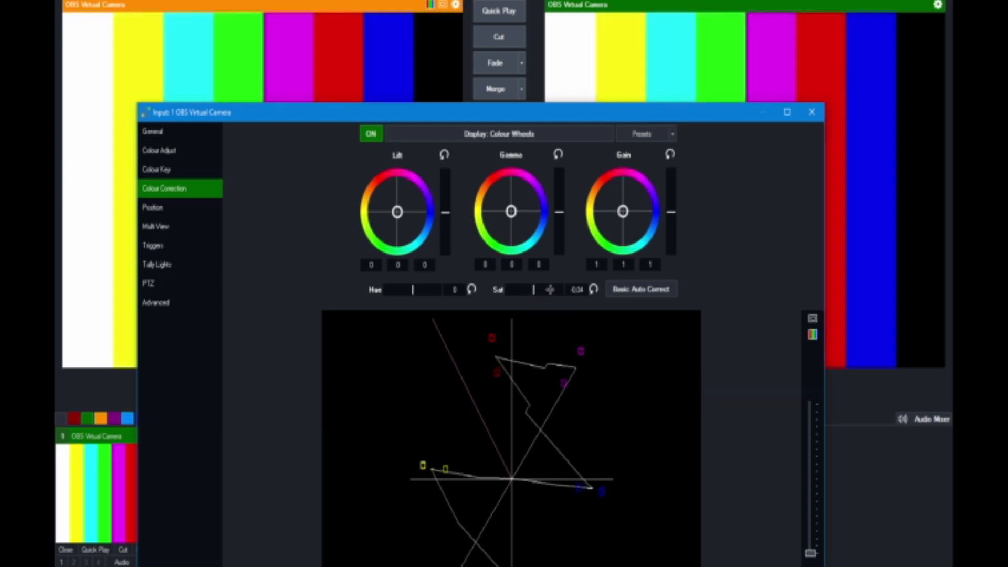
pyautogui.moveTo(532, 290); pyautogui.dragTo(536, 290)
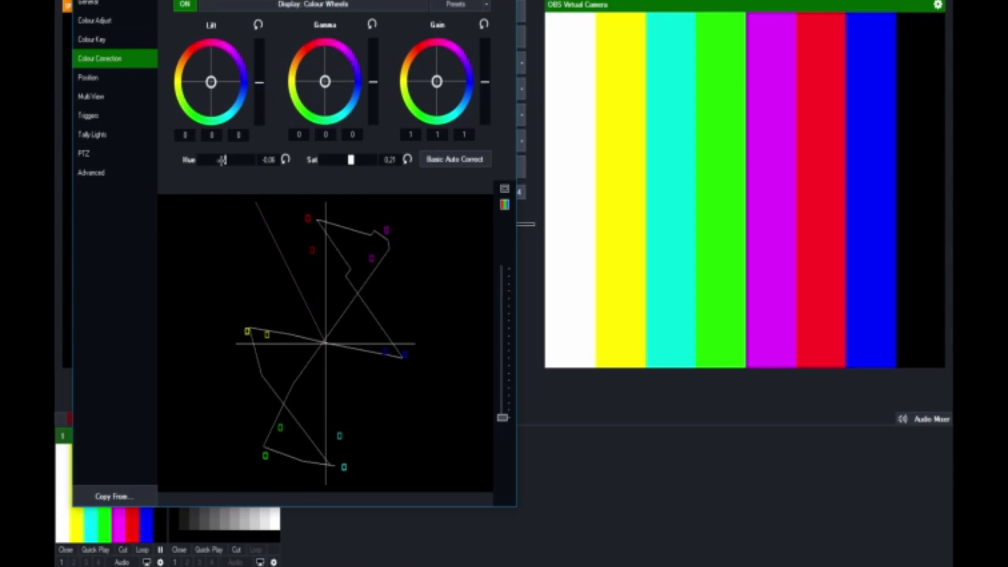
pyautogui.moveTo(223, 159); pyautogui.dragTo(222, 158)
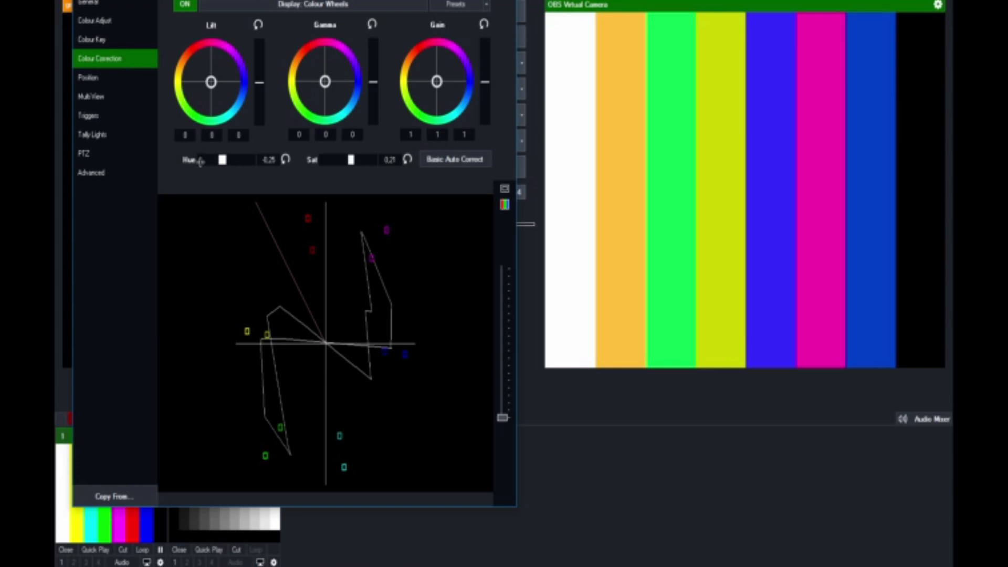
# Swing the hue through zero to about 0.23 and back to 0.00
pyautogui.moveTo(221, 159); pyautogui.dragTo(226, 160)
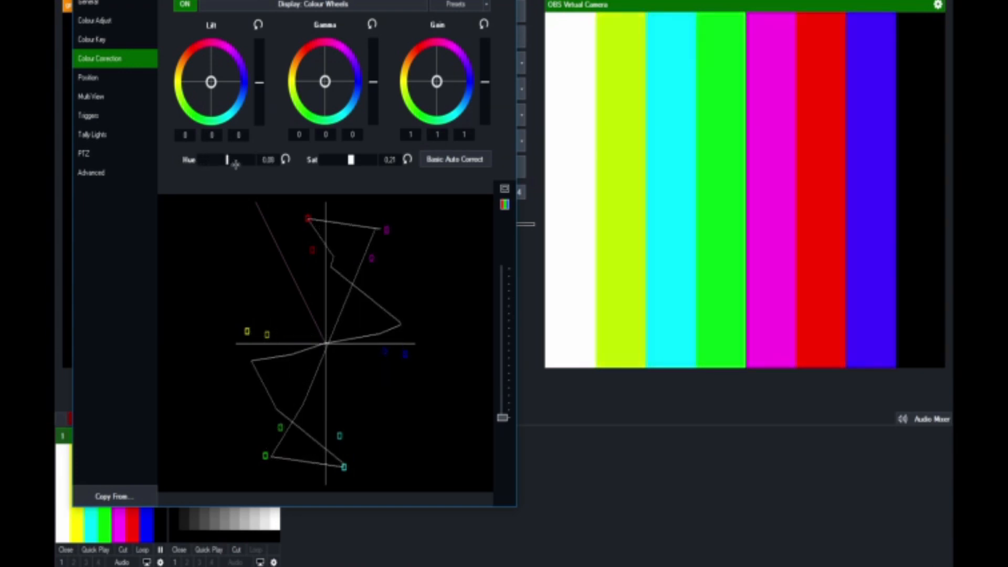
pyautogui.moveTo(226, 159); pyautogui.dragTo(229, 159)
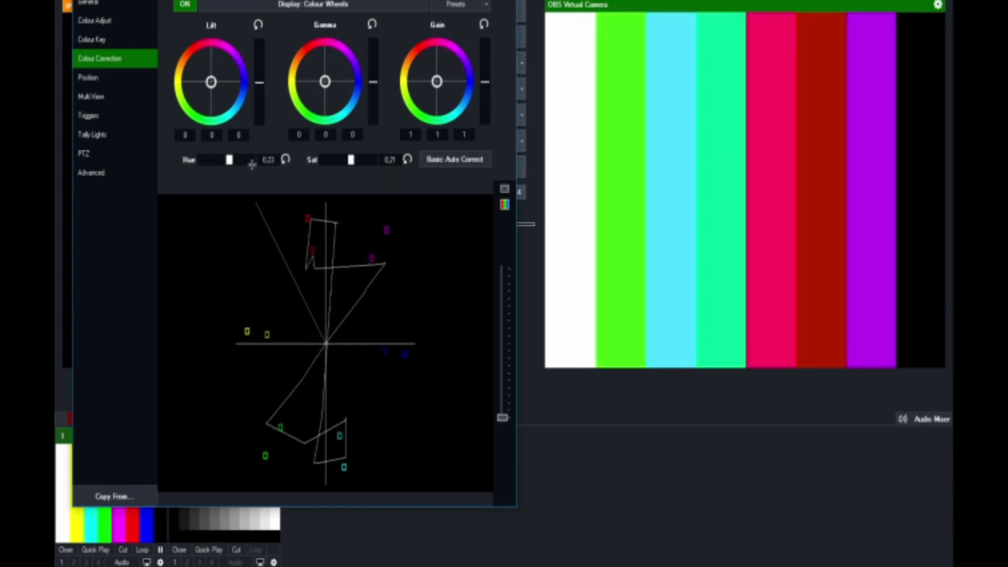
pyautogui.moveTo(229, 160); pyautogui.dragTo(226, 159)
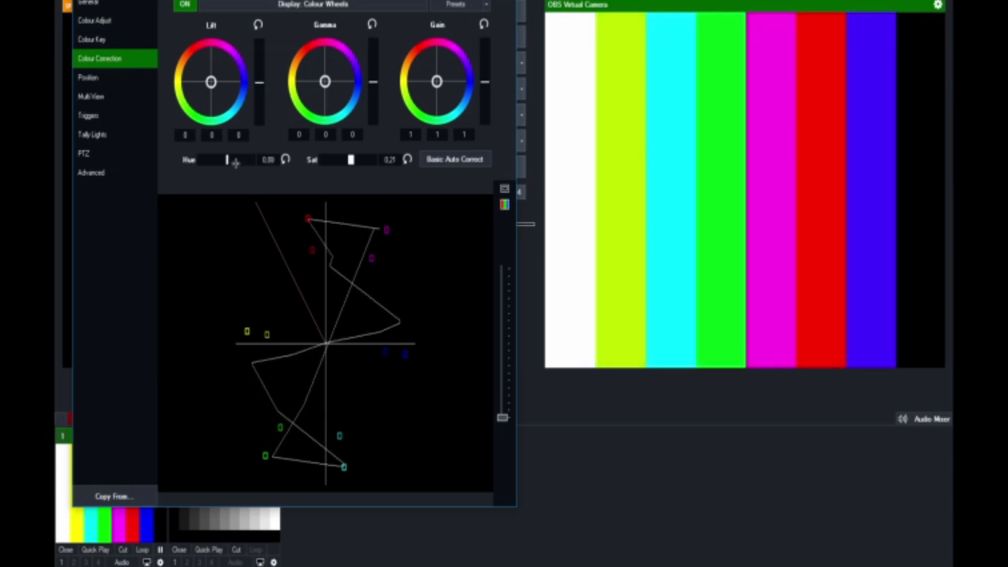
pyautogui.click(286, 159)
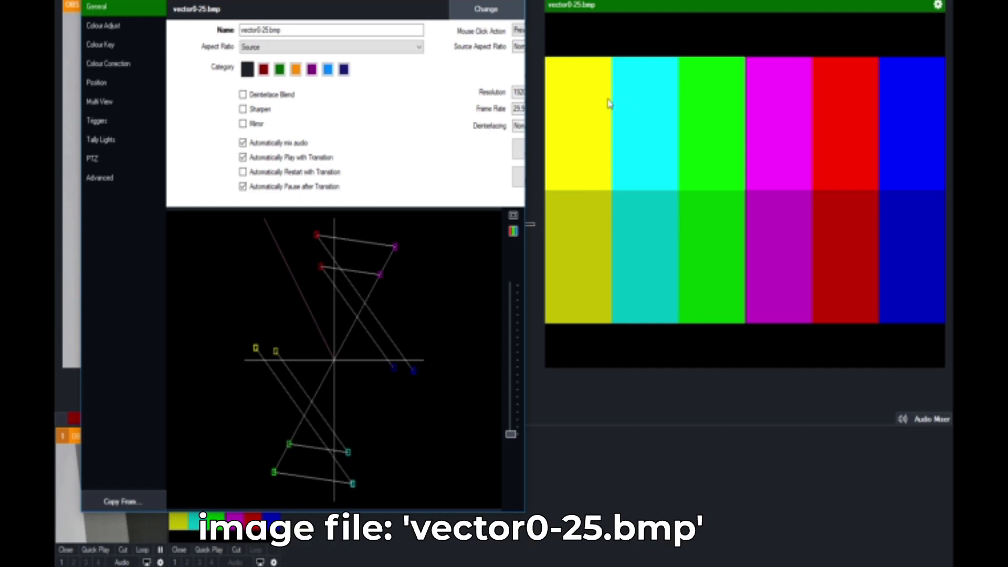
pyautogui.moveTo(647, 235)
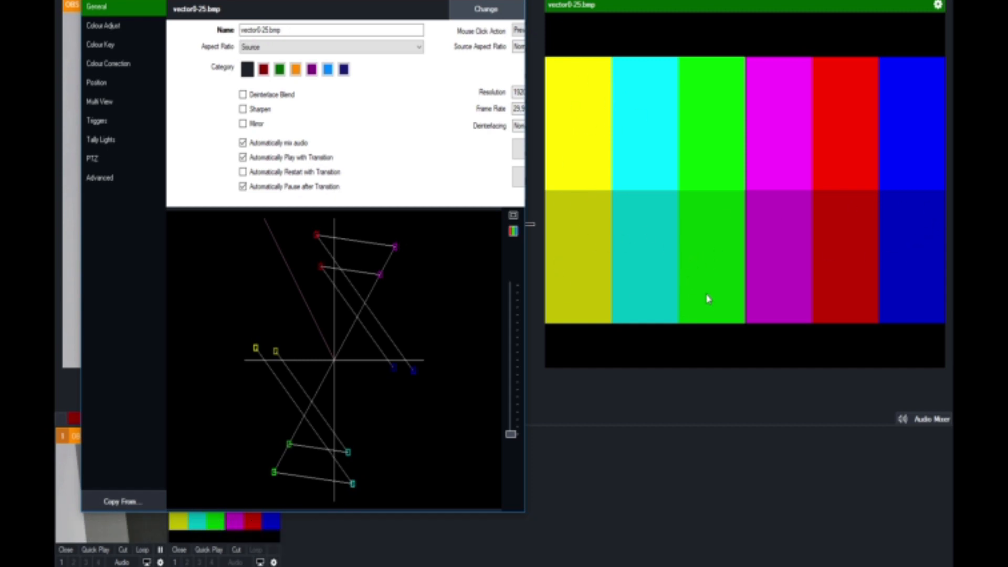
pyautogui.moveTo(555, 251)
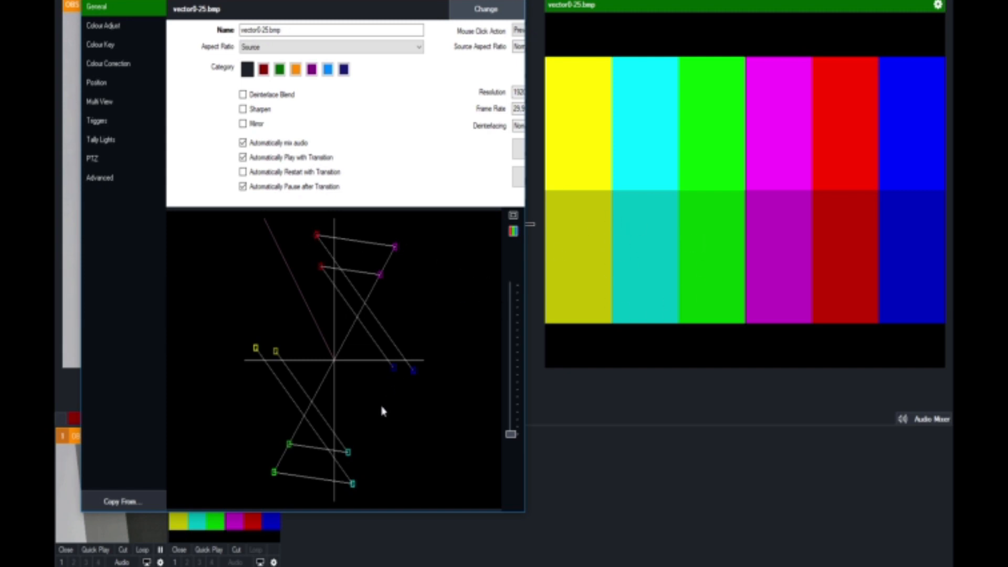
pyautogui.moveTo(364, 328)
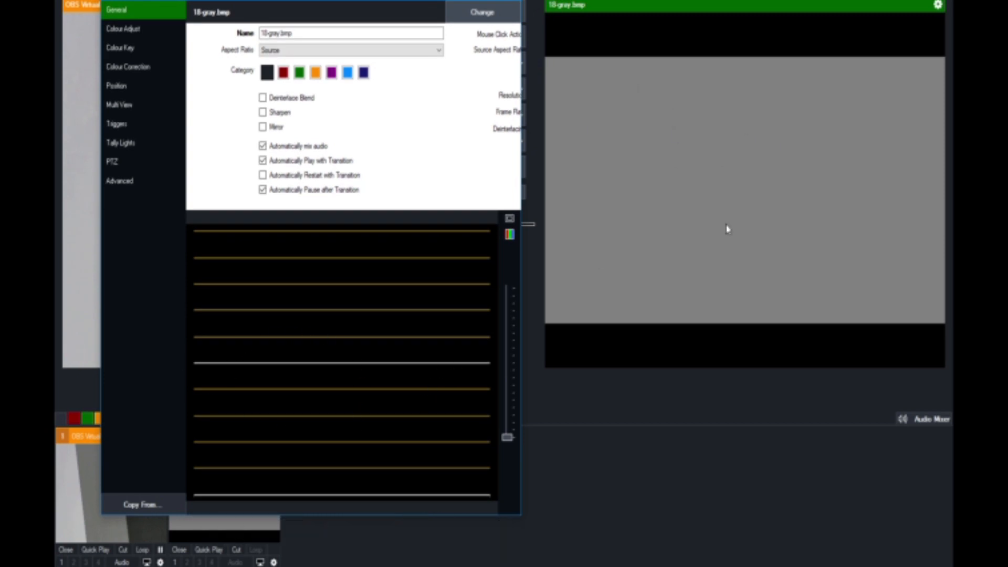
pyautogui.moveTo(669, 203)
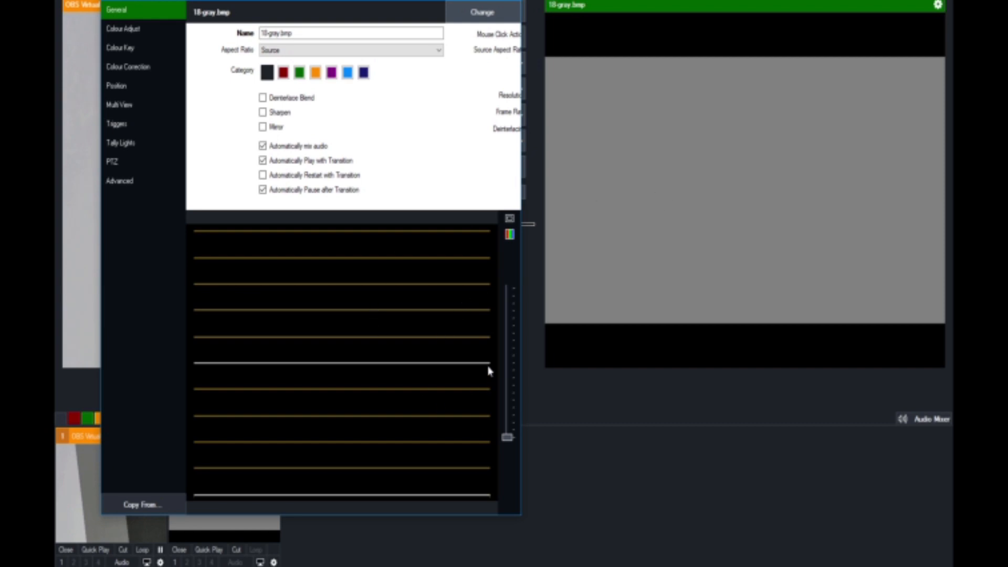
pyautogui.moveTo(280, 378)
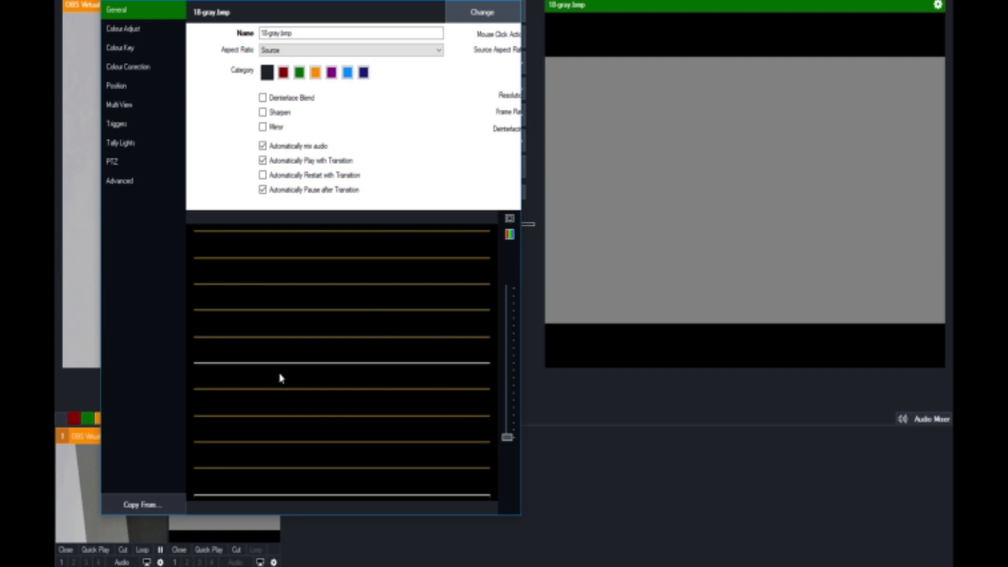
pyautogui.moveTo(488, 370)
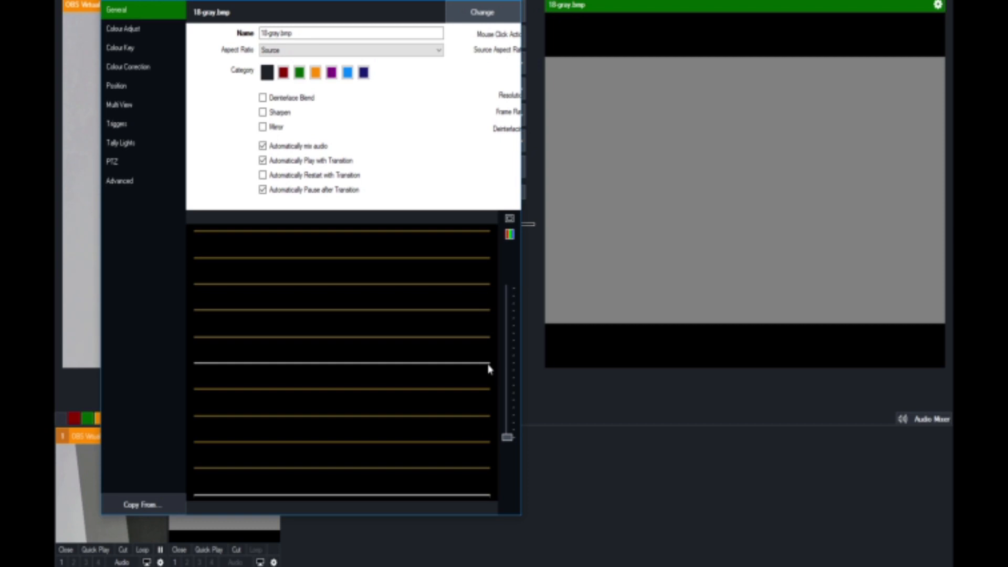
pyautogui.moveTo(489, 368)
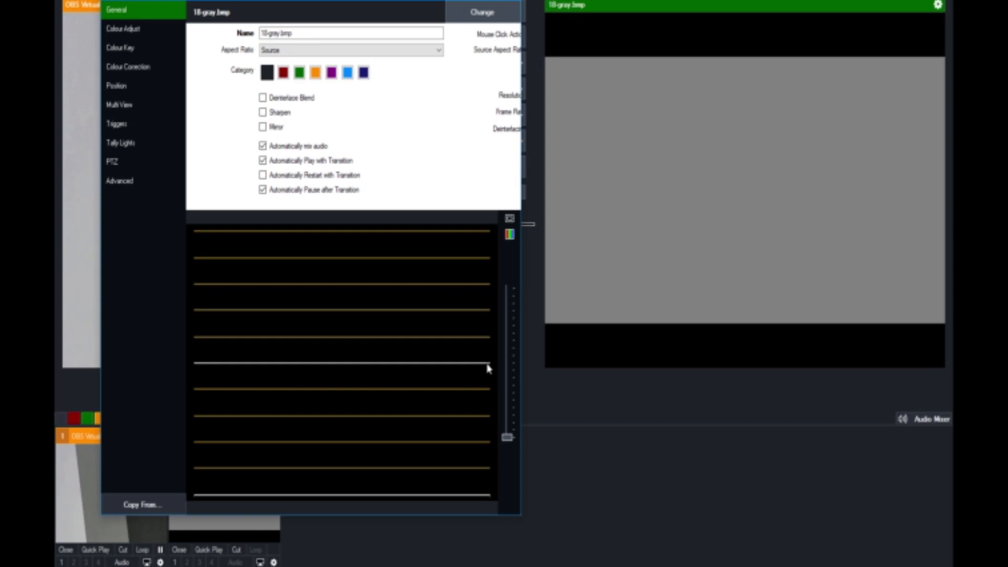
pyautogui.moveTo(202, 503)
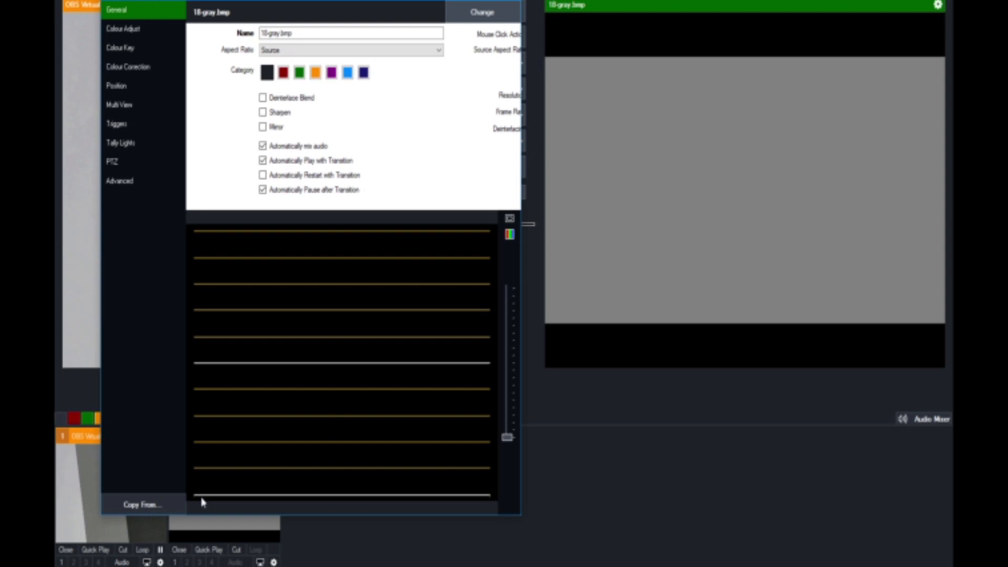
pyautogui.moveTo(196, 502)
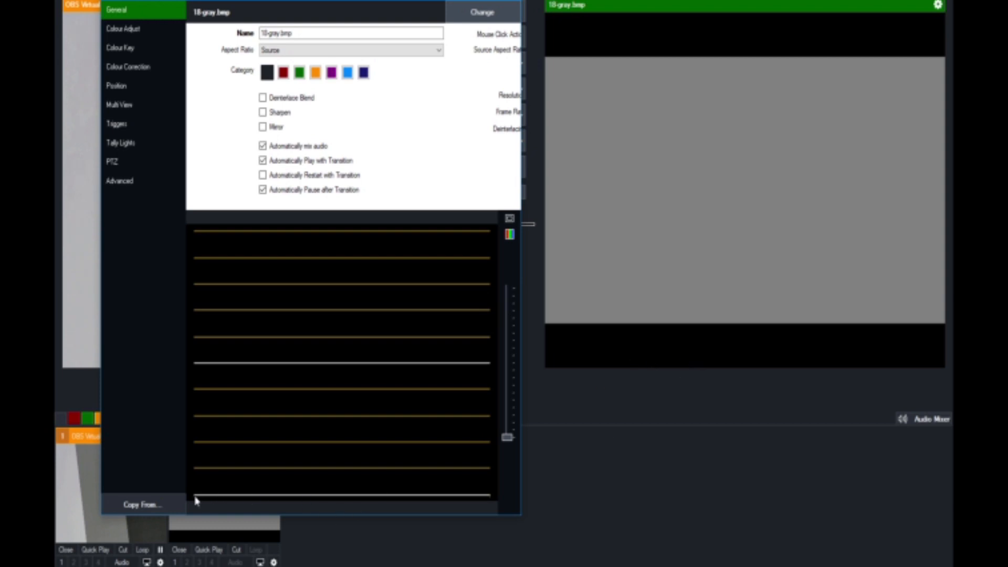
pyautogui.moveTo(487, 499)
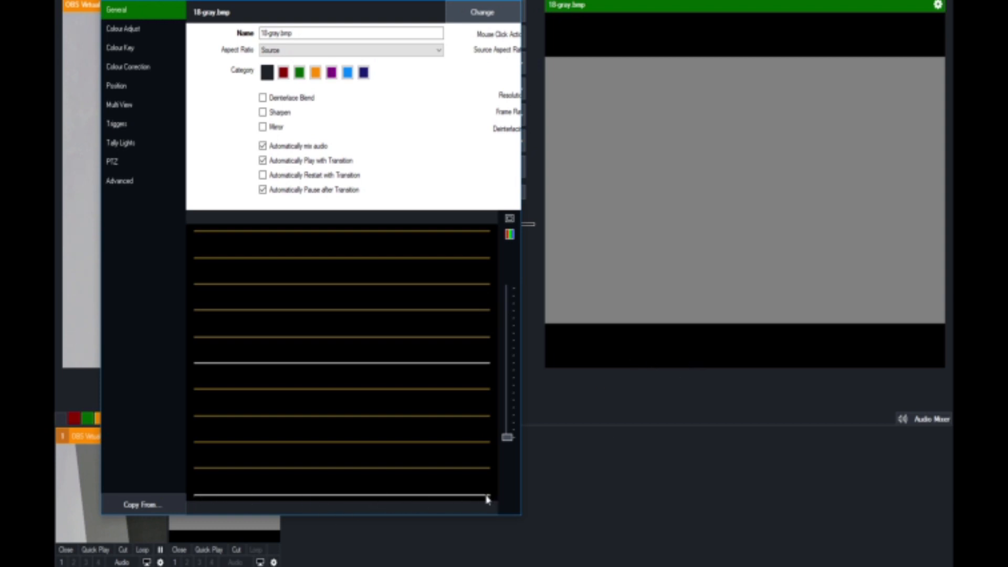
pyautogui.moveTo(381, 450)
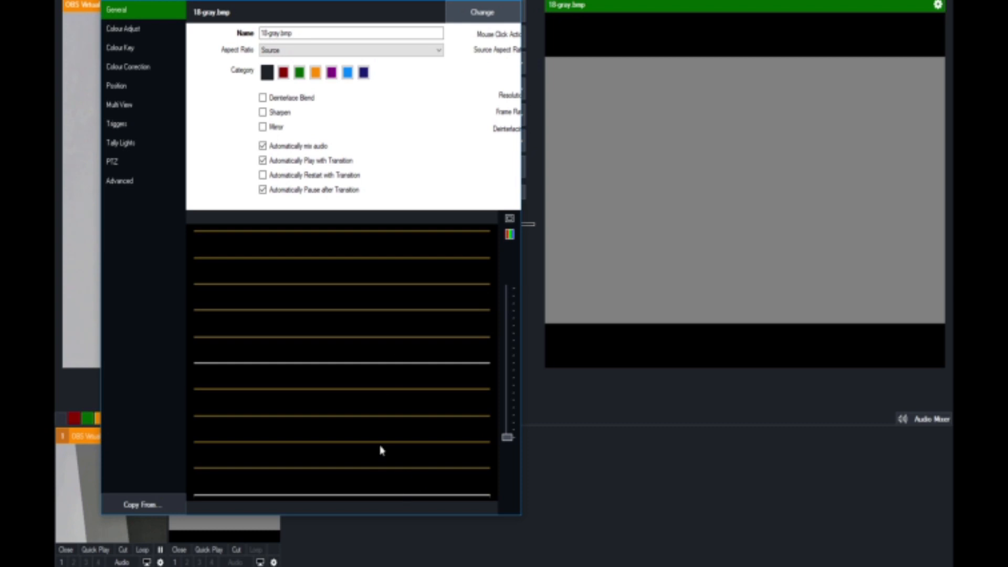
pyautogui.moveTo(509, 243)
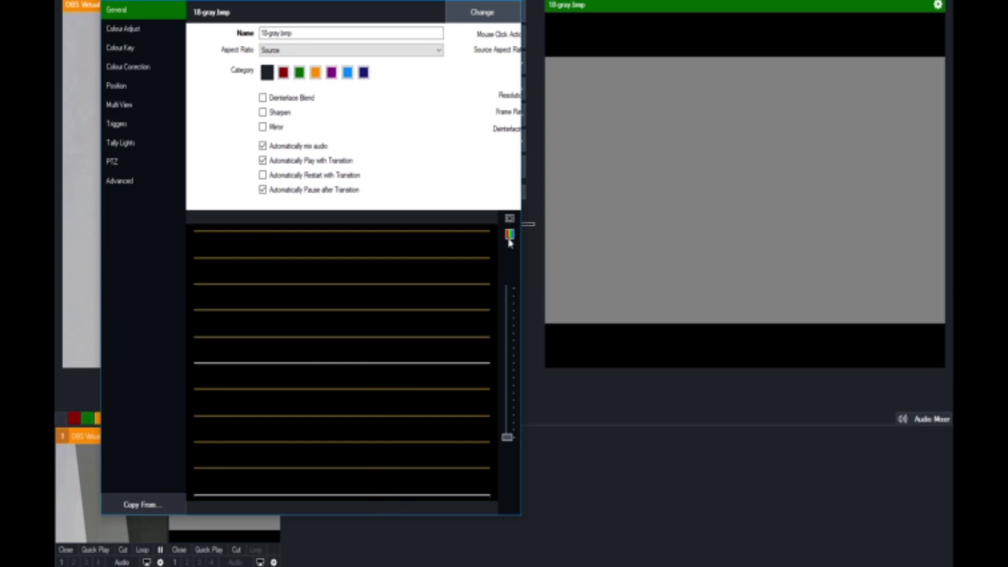
# Switch the gray image's scope from waveform to vectorscope
pyautogui.click(509, 234)
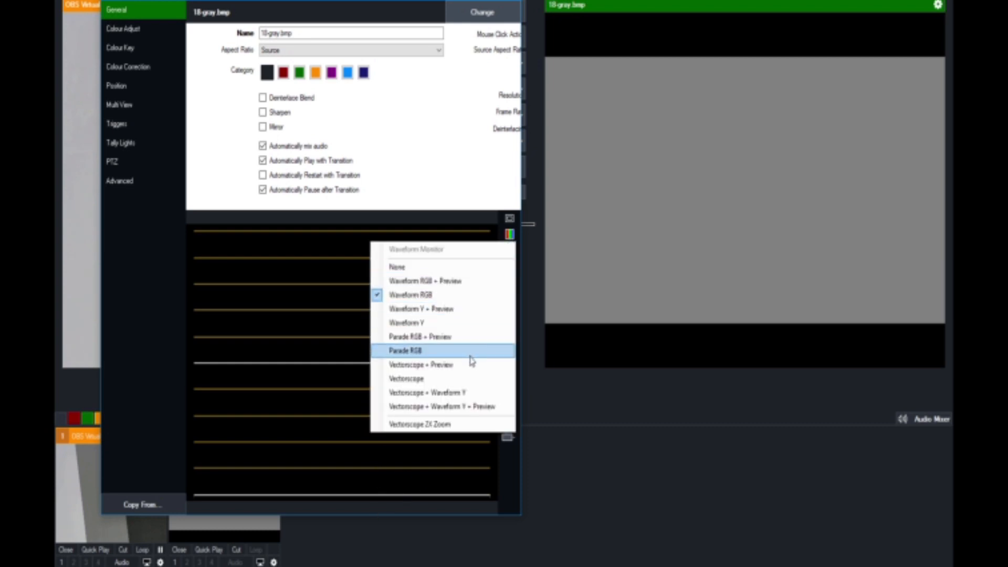
pyautogui.click(406, 378)
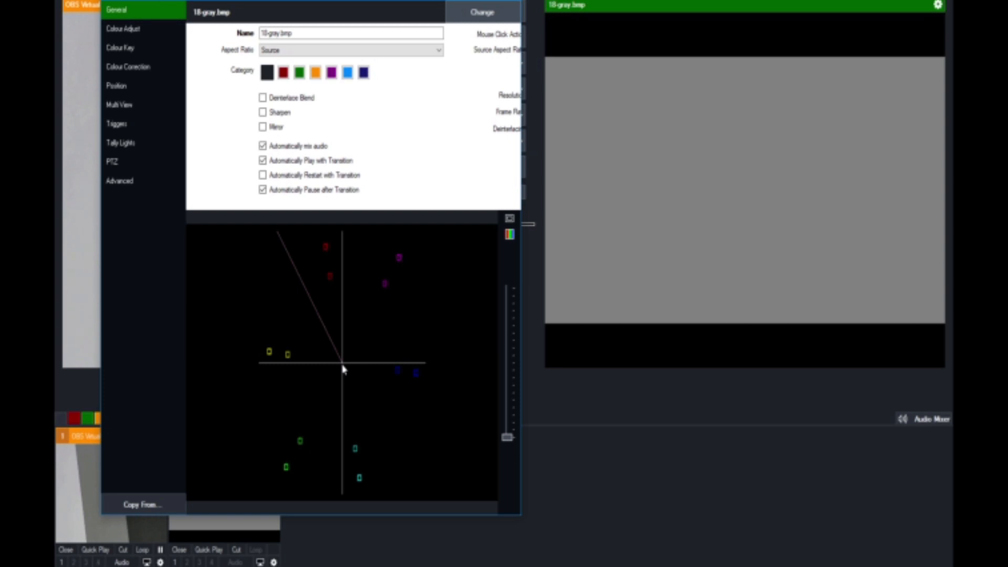
pyautogui.moveTo(523, 340)
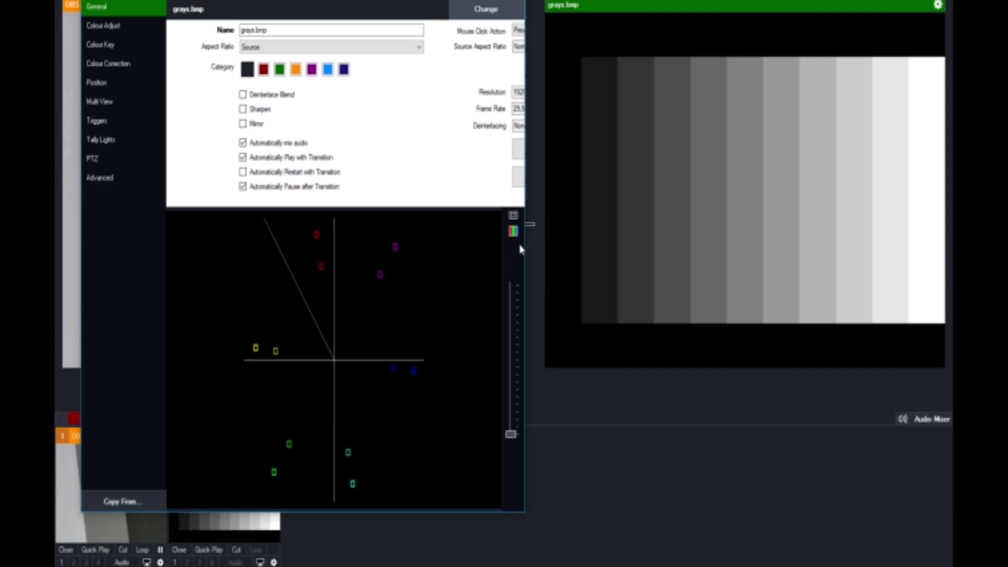
pyautogui.click(513, 231)
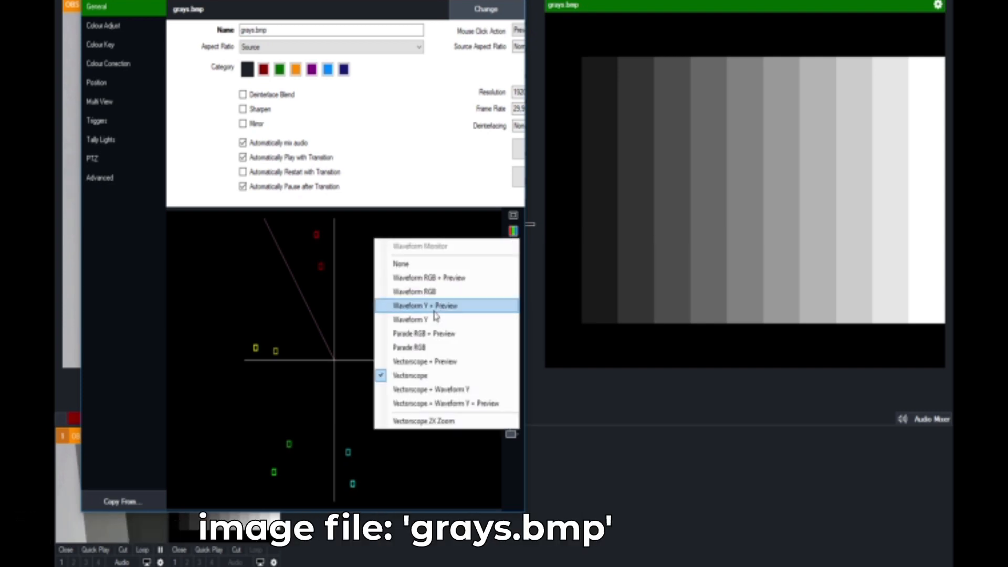
pyautogui.moveTo(933, 183)
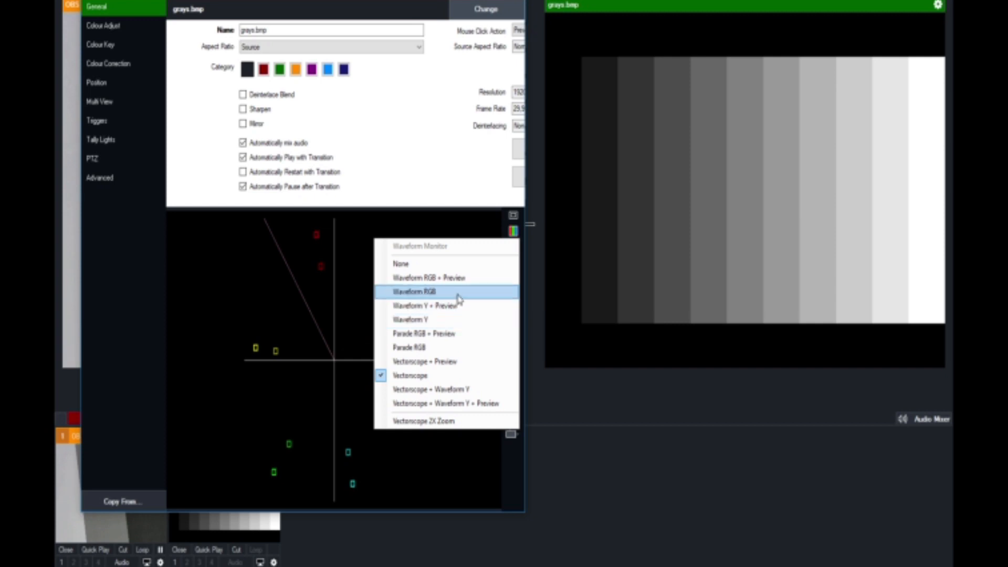
pyautogui.click(413, 292)
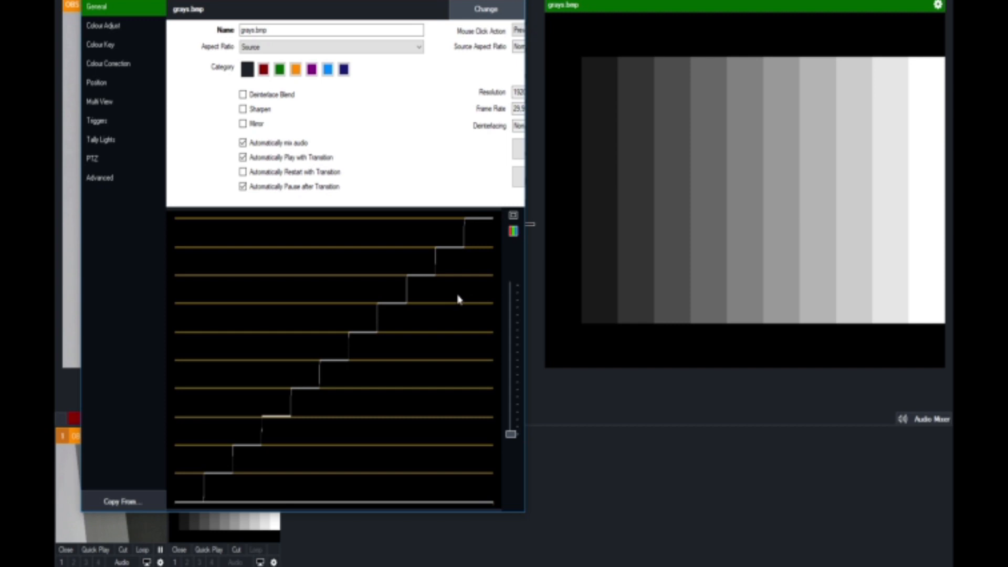
pyautogui.moveTo(347, 397)
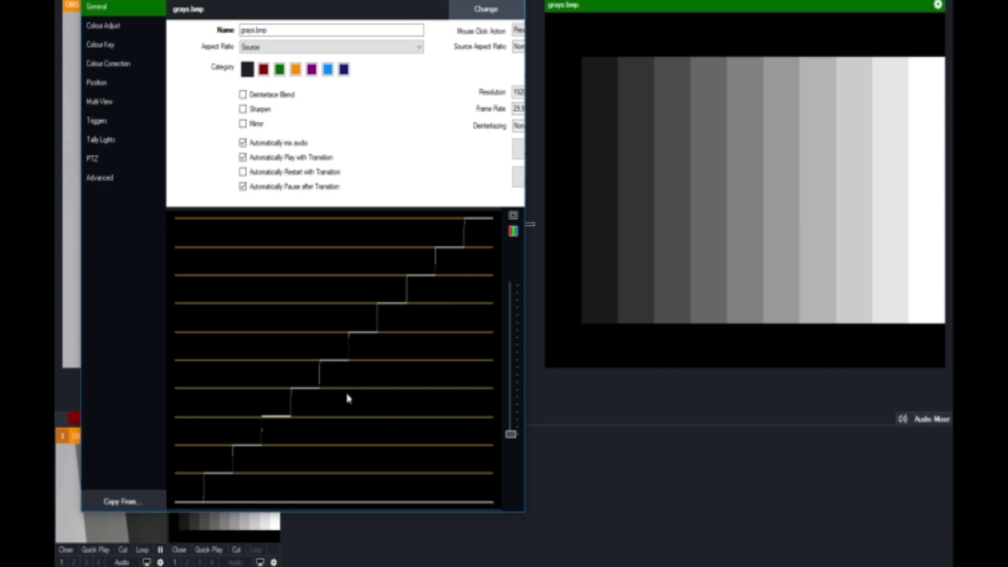
pyautogui.moveTo(180, 506)
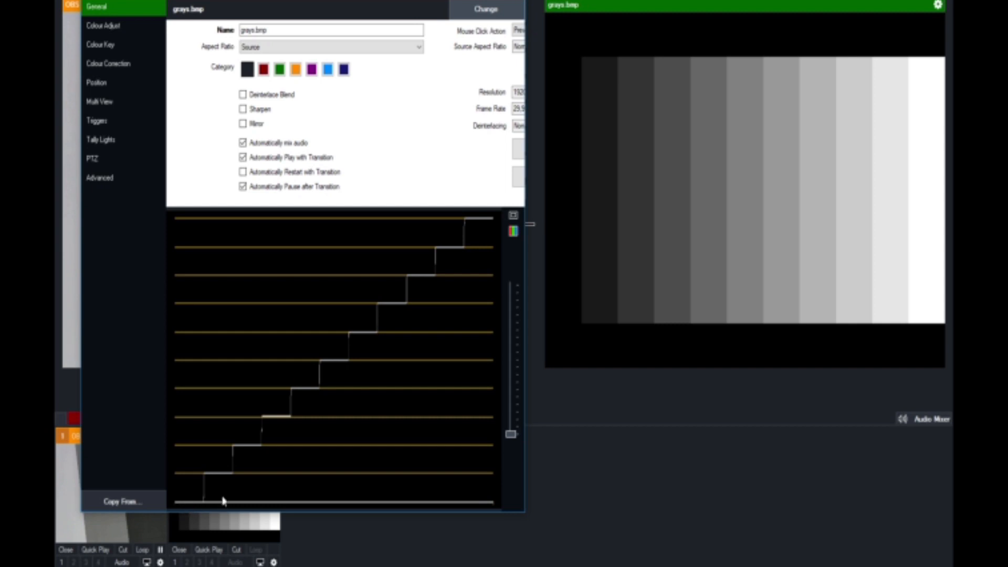
pyautogui.moveTo(309, 468)
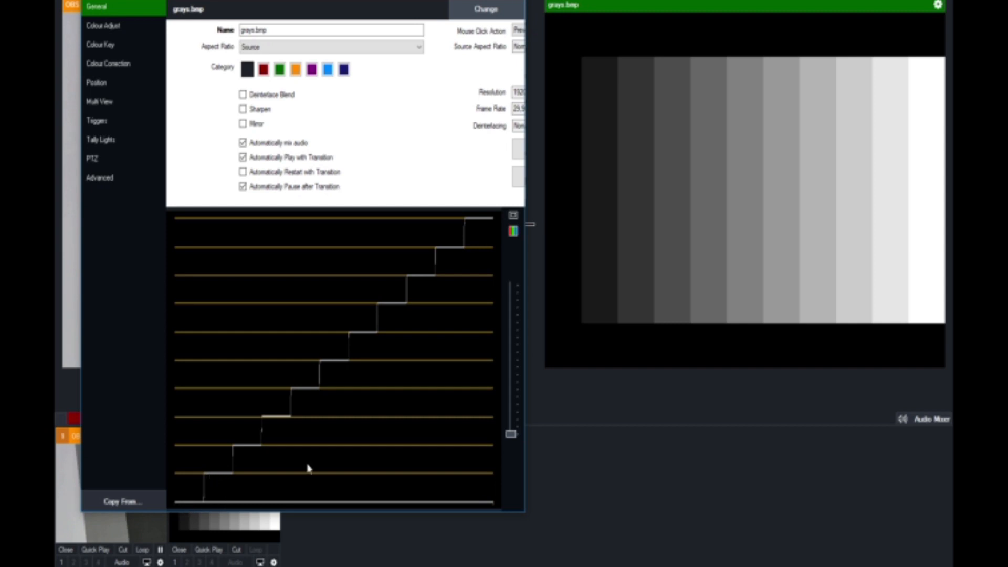
pyautogui.moveTo(598, 258)
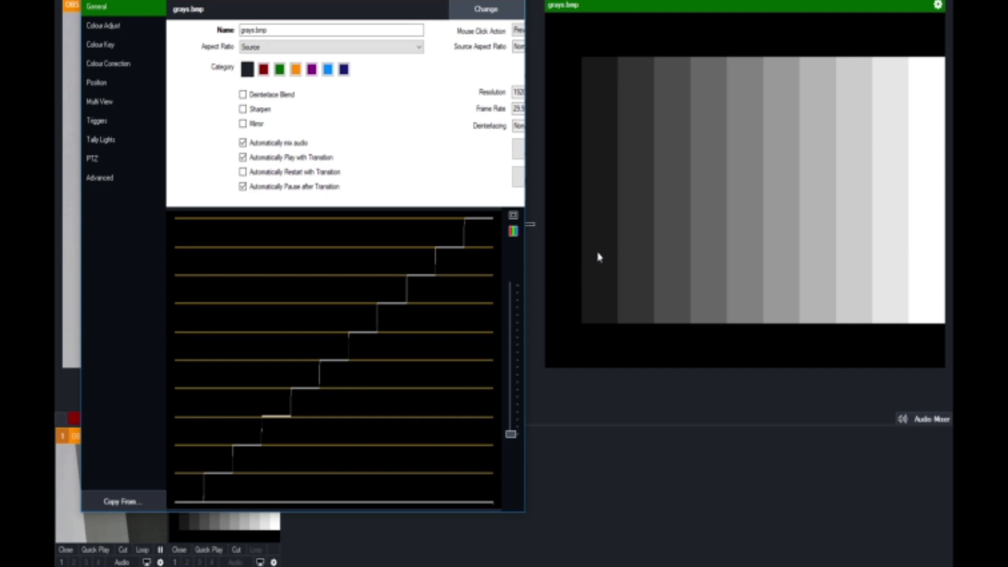
pyautogui.moveTo(598, 251)
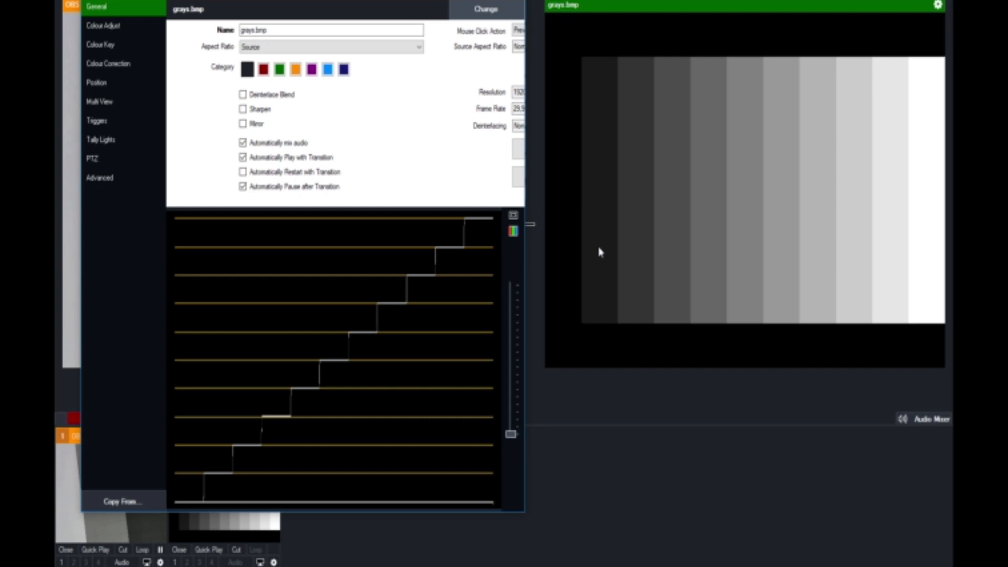
pyautogui.moveTo(247, 453)
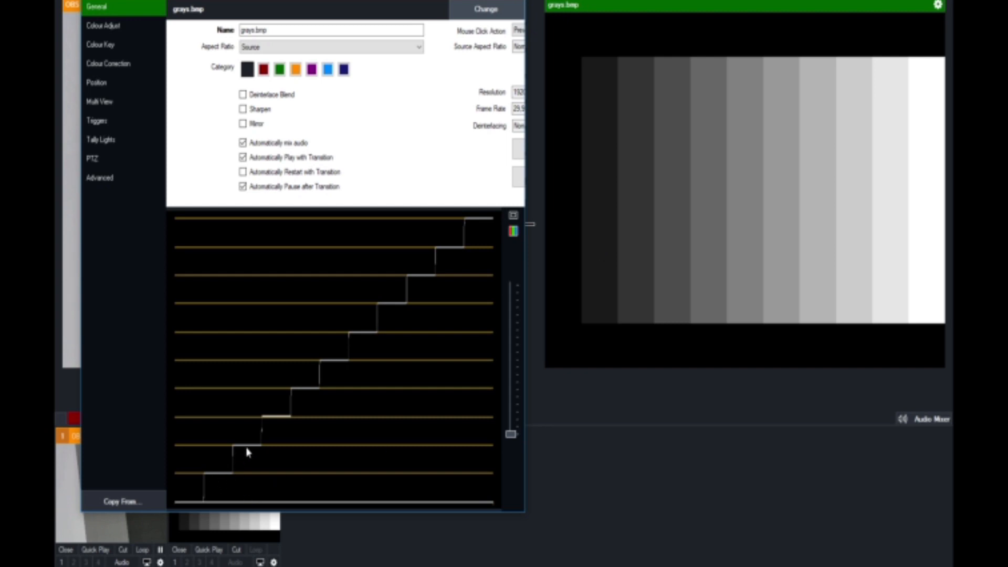
pyautogui.moveTo(435, 269)
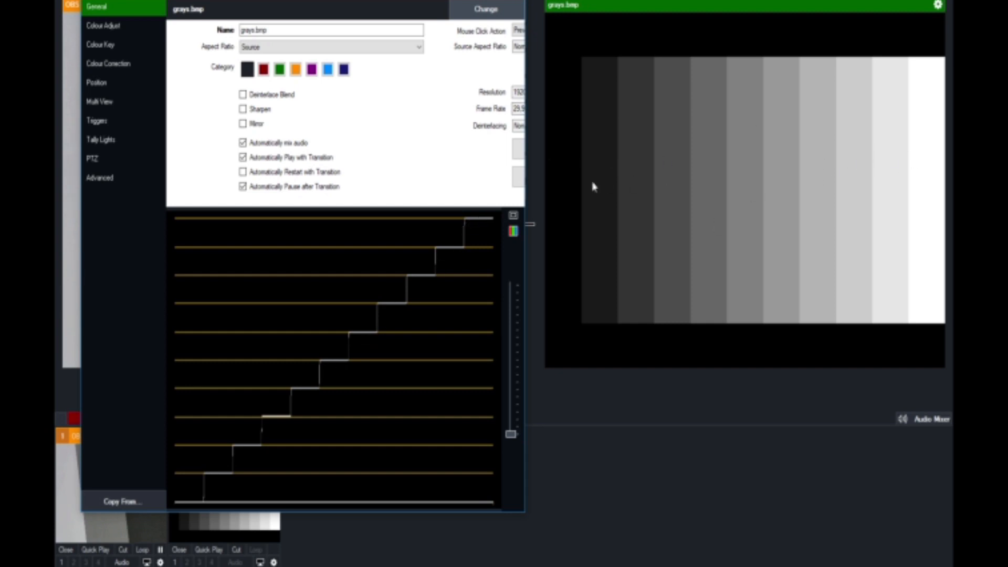
pyautogui.moveTo(915, 203)
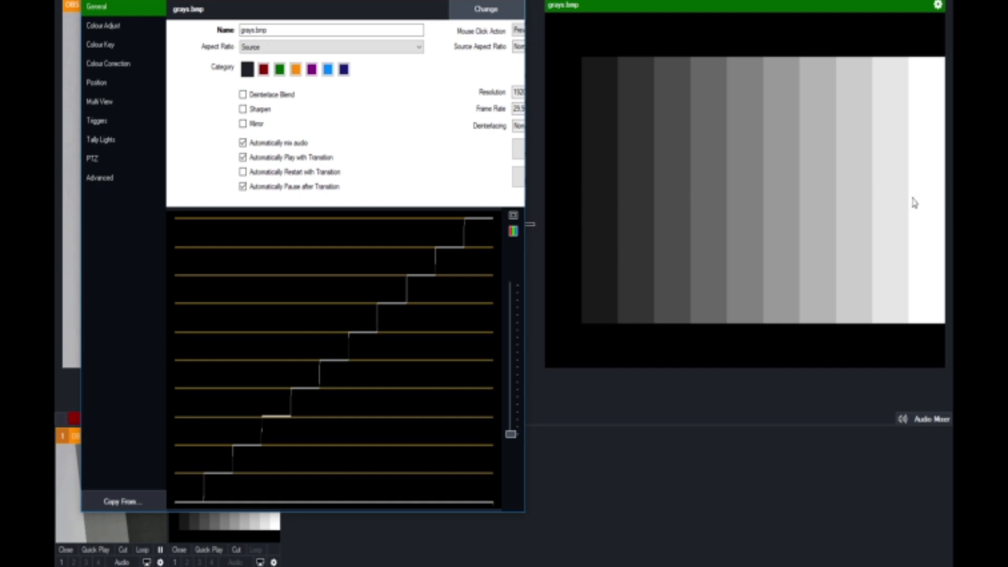
pyautogui.moveTo(197, 504)
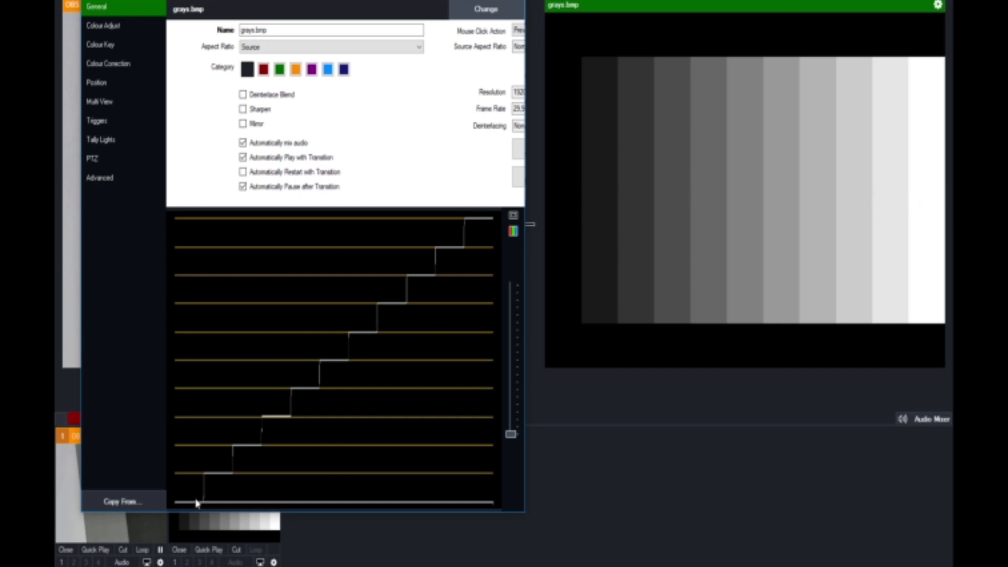
pyautogui.moveTo(266, 375)
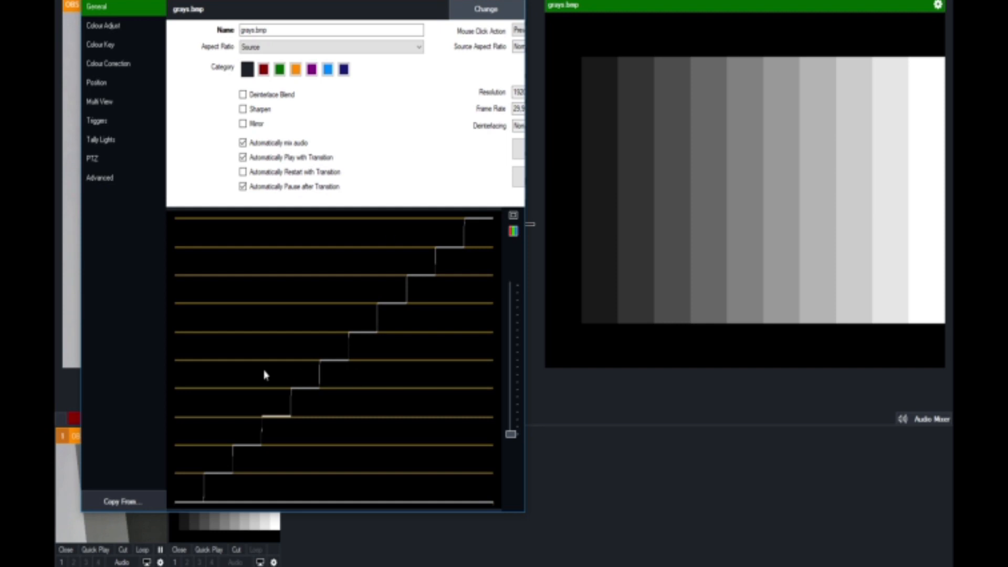
pyautogui.moveTo(304, 323)
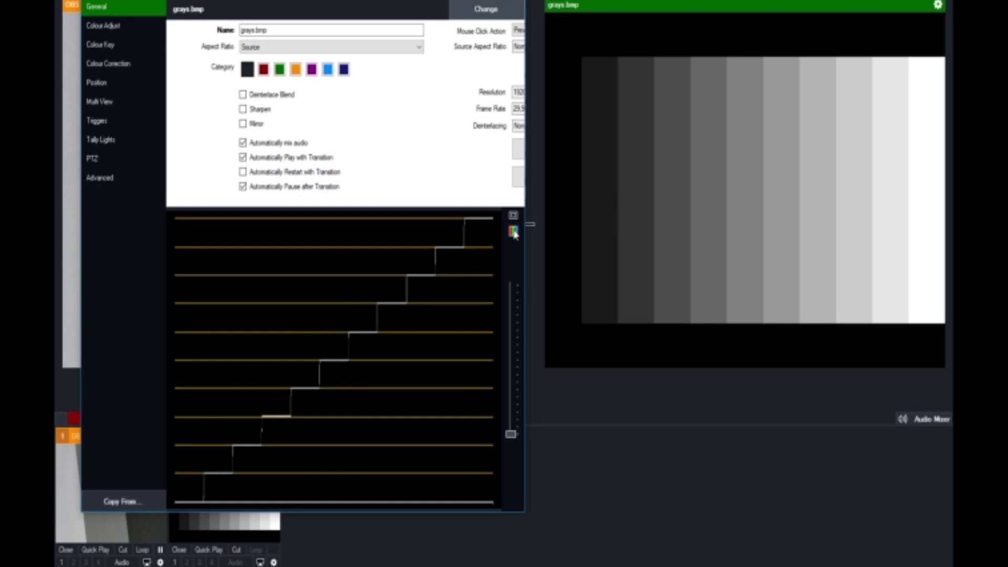
pyautogui.click(513, 231)
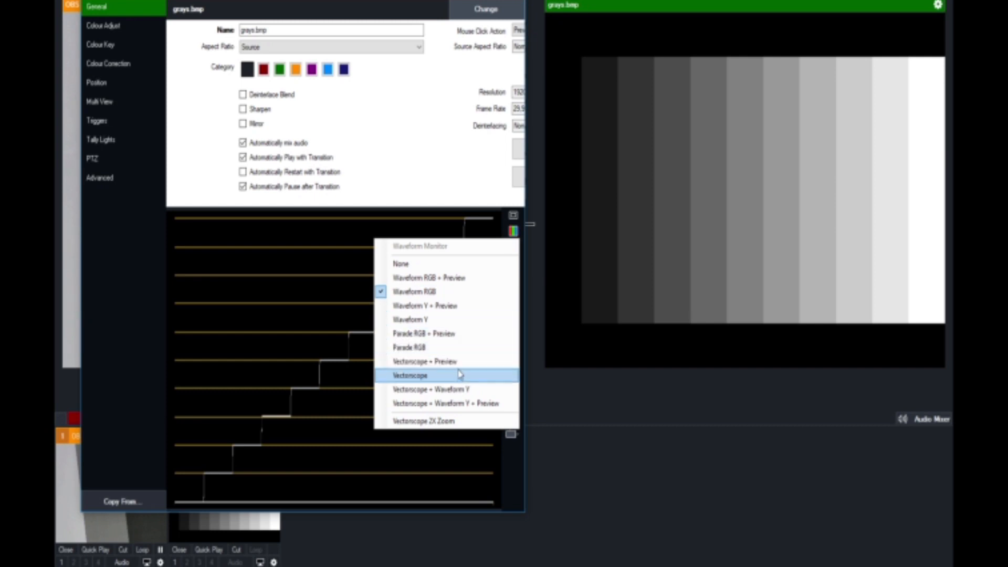
pyautogui.click(410, 375)
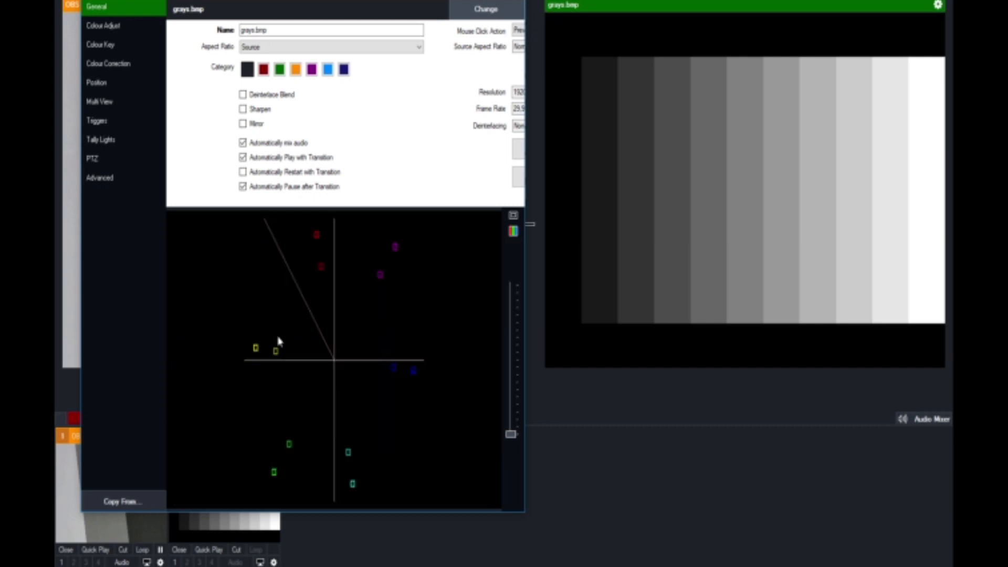
pyautogui.moveTo(299, 404)
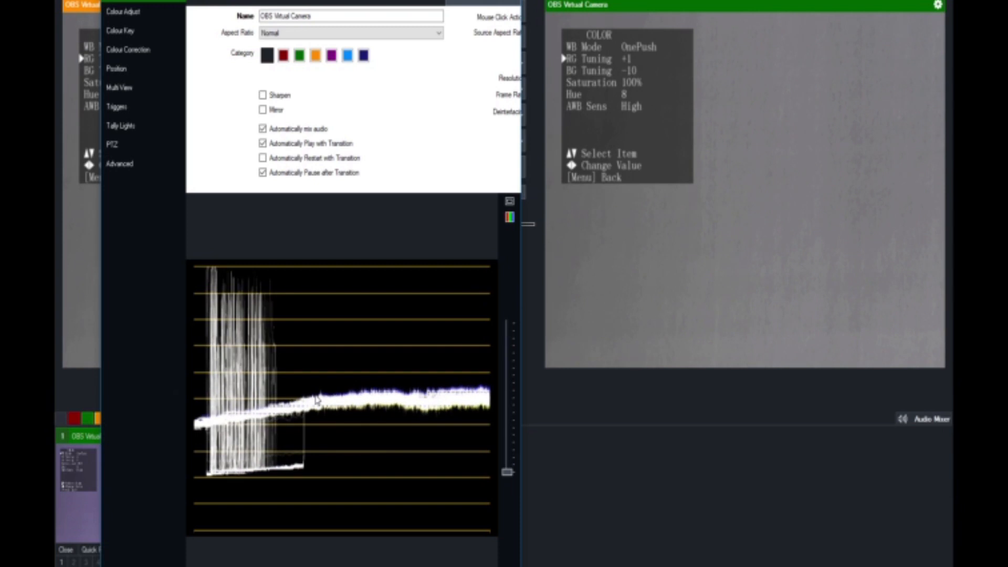
# Switch the camera feed's scope from RGB waveform to vectorscope
pyautogui.click(509, 217)
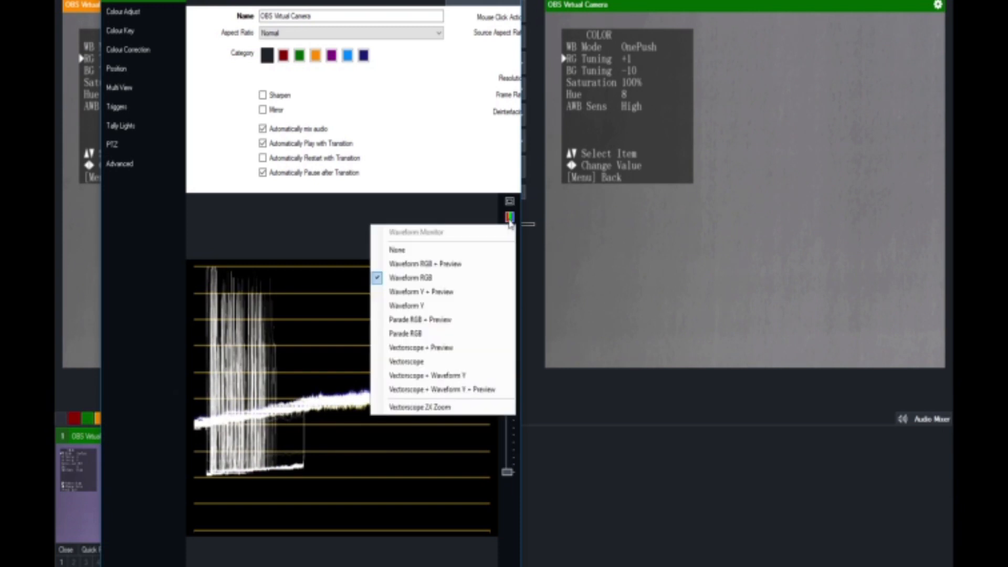
pyautogui.moveTo(451, 360)
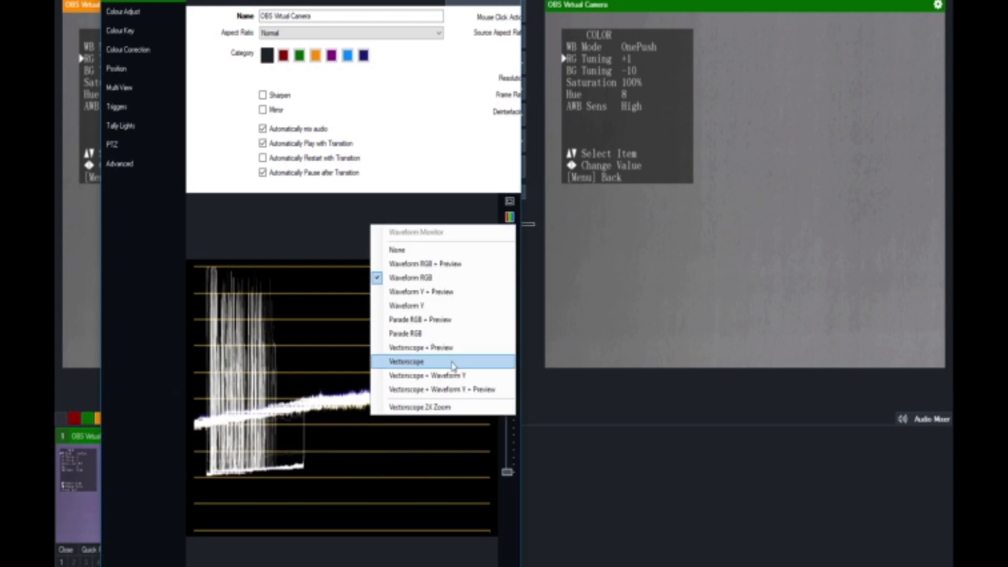
pyautogui.click(407, 361)
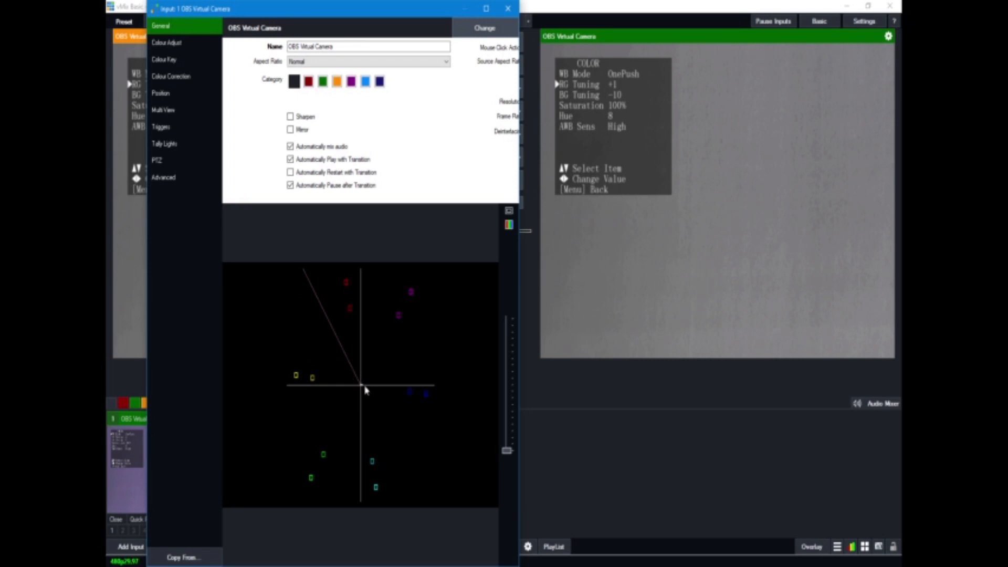
pyautogui.moveTo(362, 387)
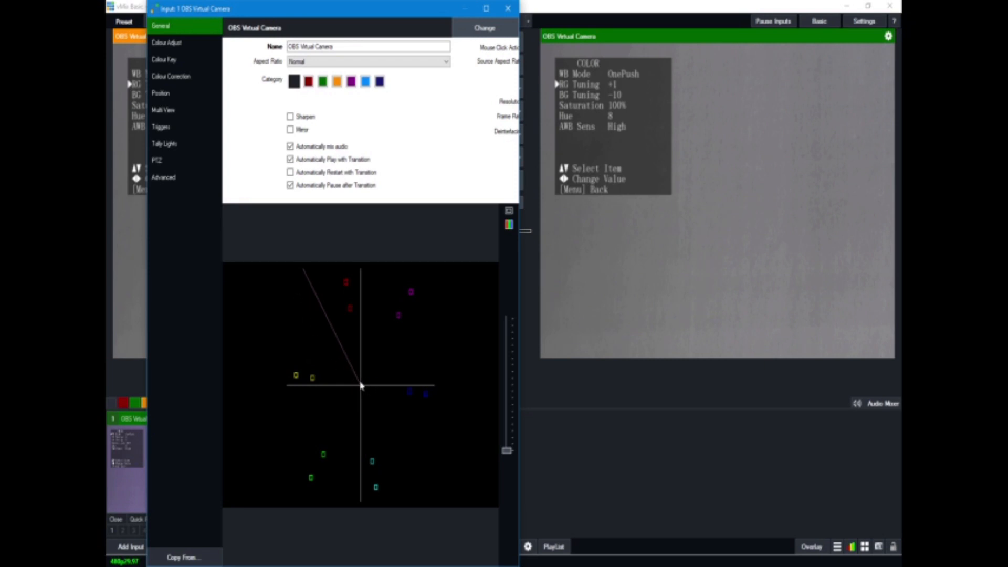
pyautogui.moveTo(335, 359)
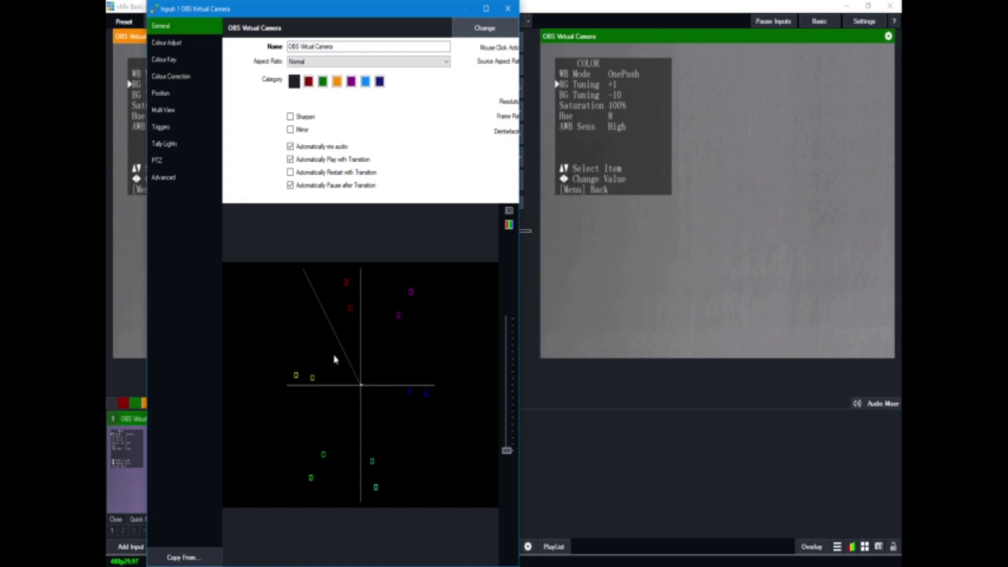
pyautogui.moveTo(356, 368)
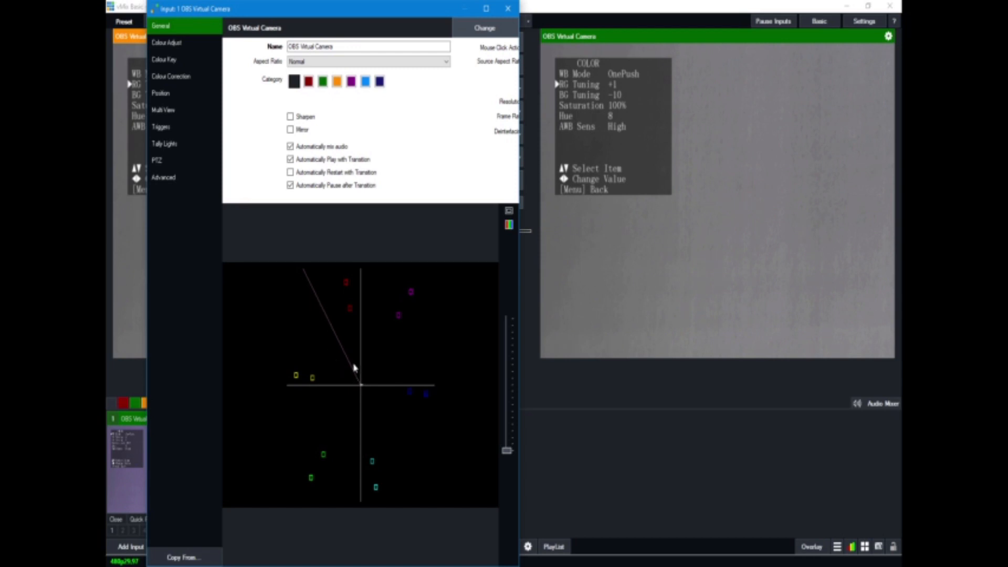
pyautogui.moveTo(352, 383)
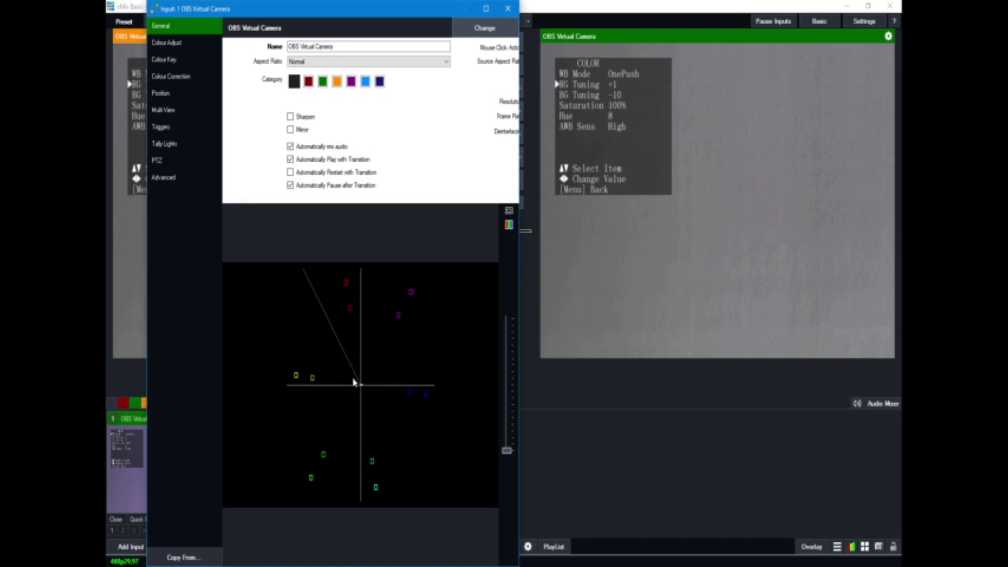